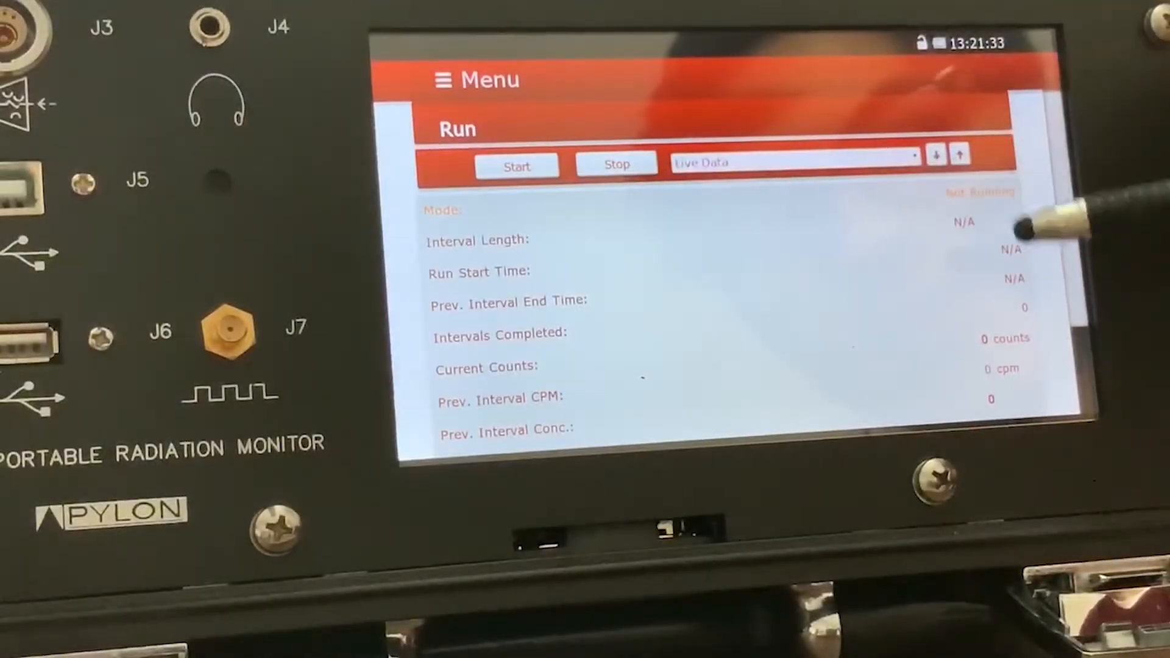
- Switch the run view between Large Display and Chart Data, then bring up the main menu
{"action": "left_click", "coordinate": [793, 162]}
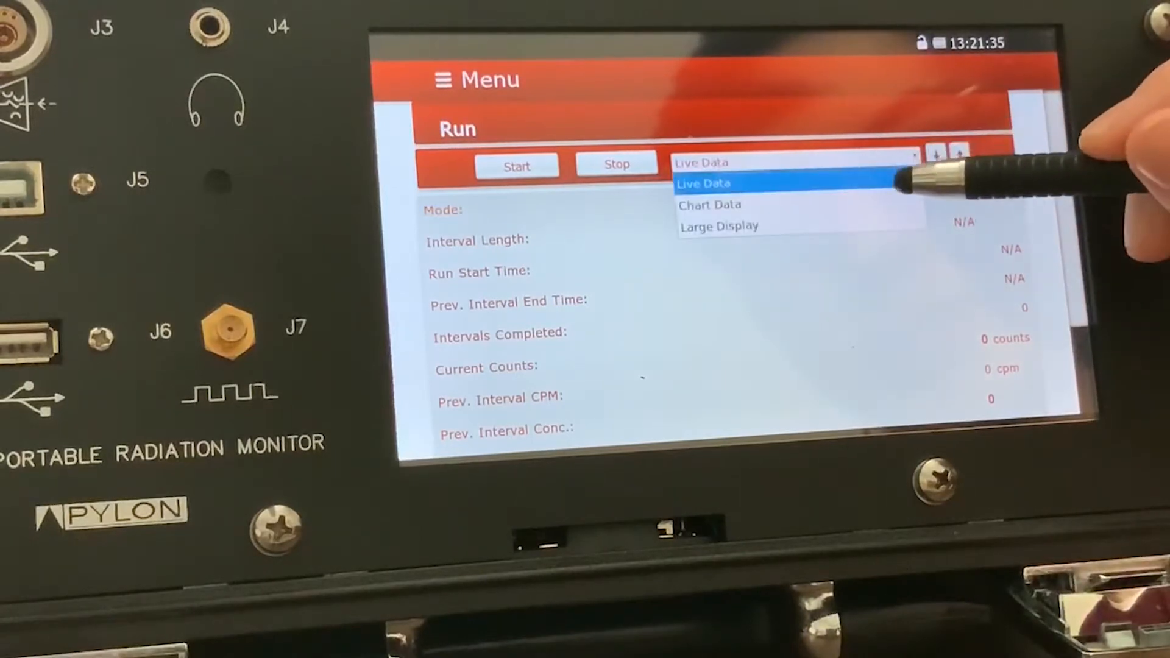
{"action": "left_click", "coordinate": [709, 205]}
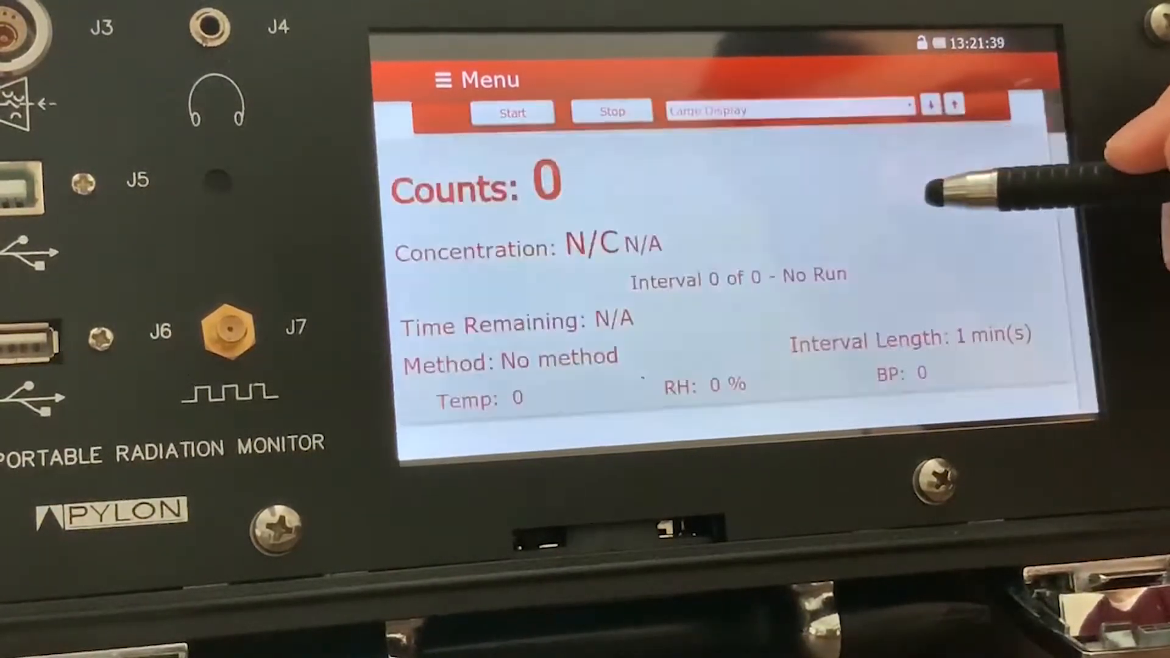
{"action": "left_click", "coordinate": [787, 111]}
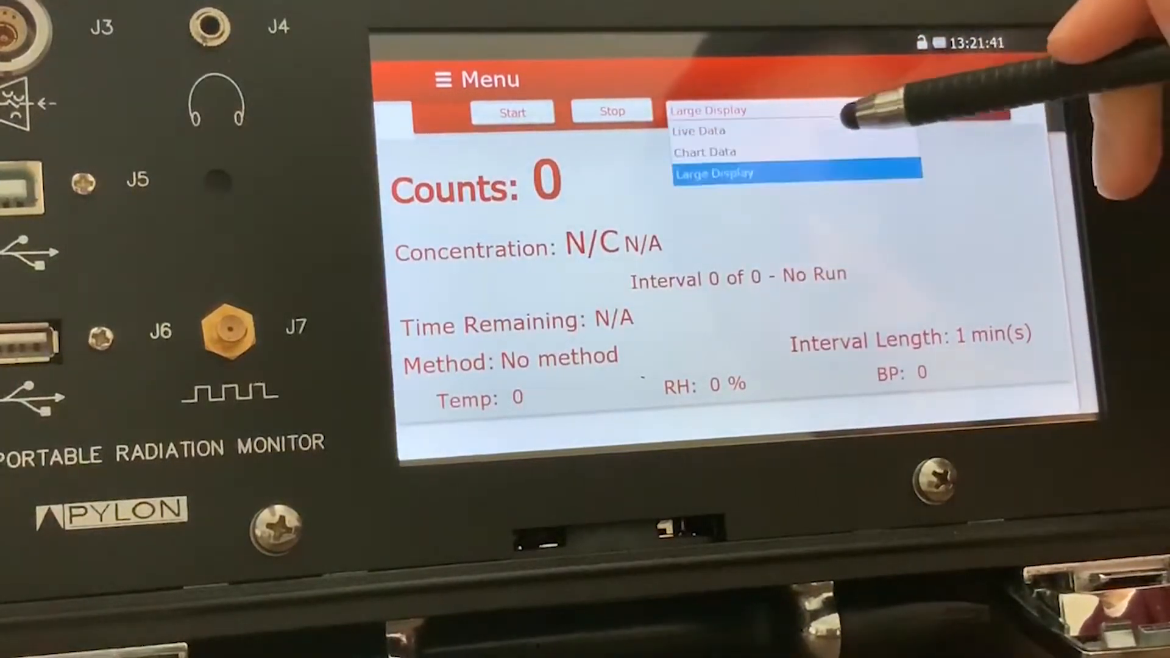
{"action": "left_click", "coordinate": [703, 151]}
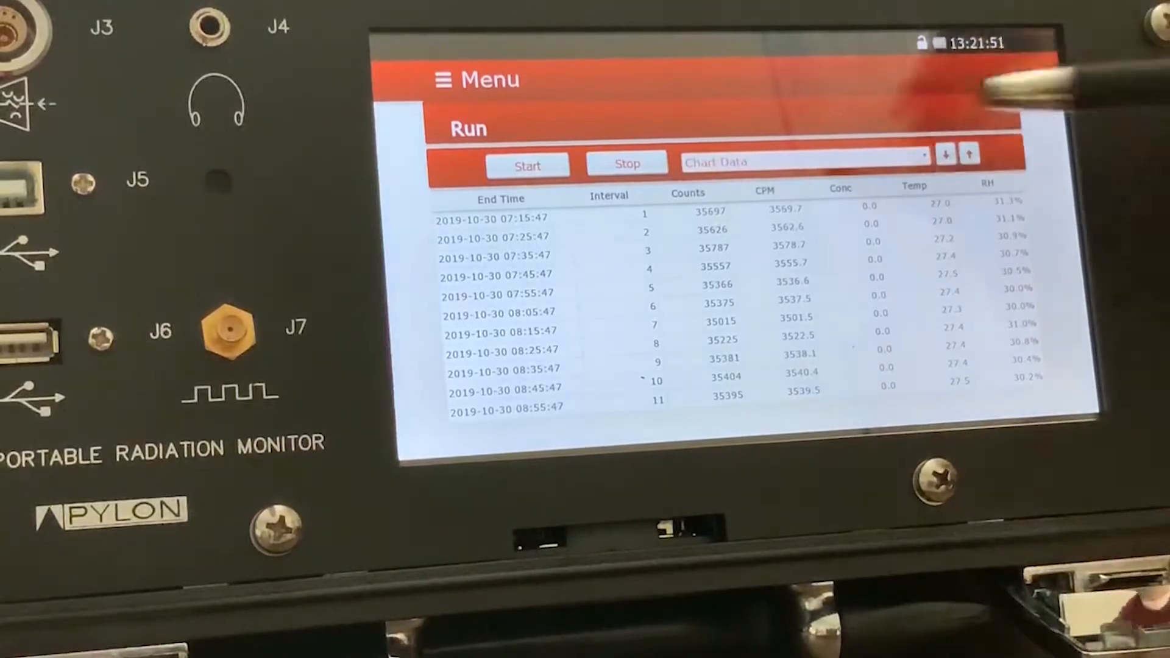
{"action": "left_click", "coordinate": [805, 162]}
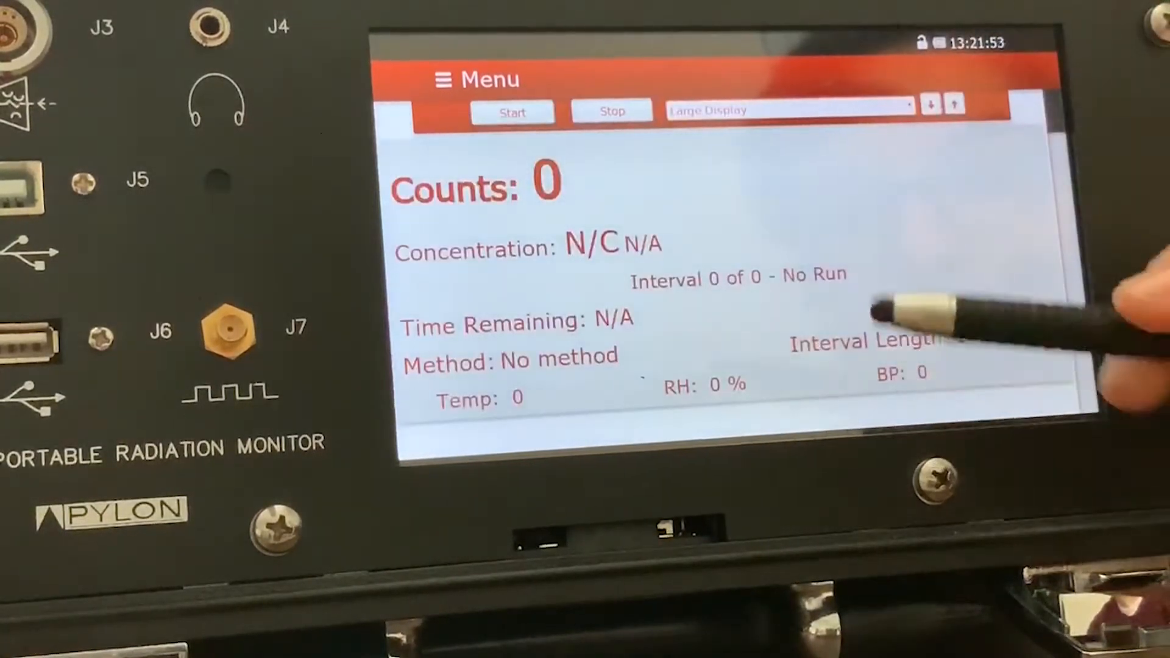
{"action": "left_click", "coordinate": [789, 110]}
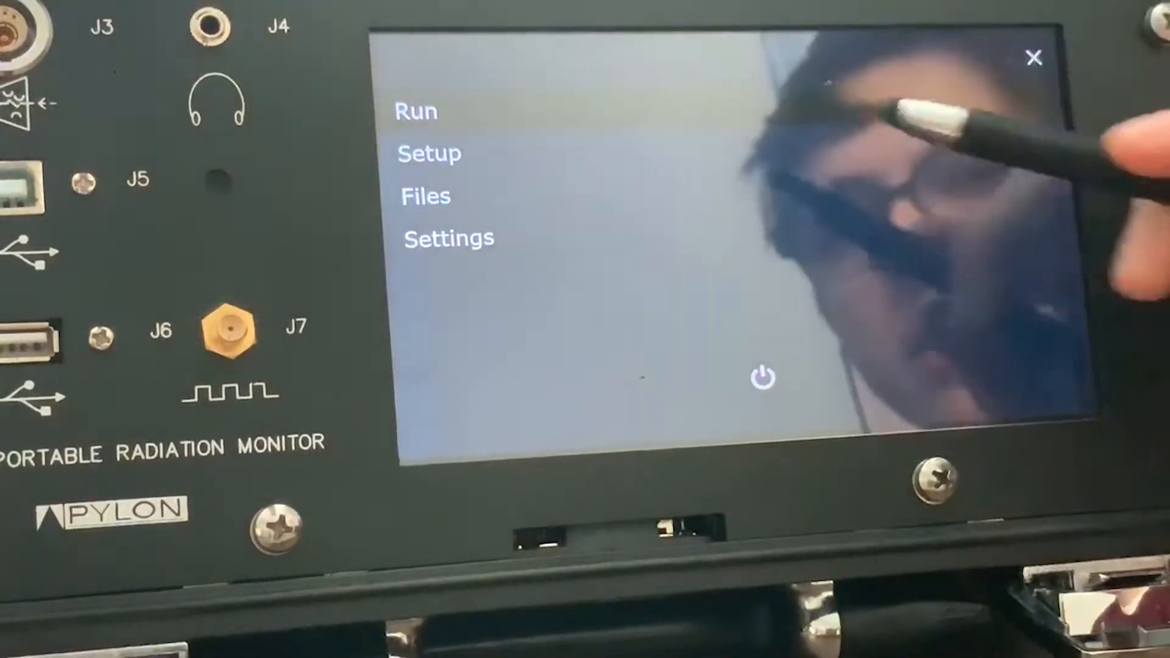
- On the Setup page choose Standard Continuous as the run mode
{"action": "left_click", "coordinate": [429, 153]}
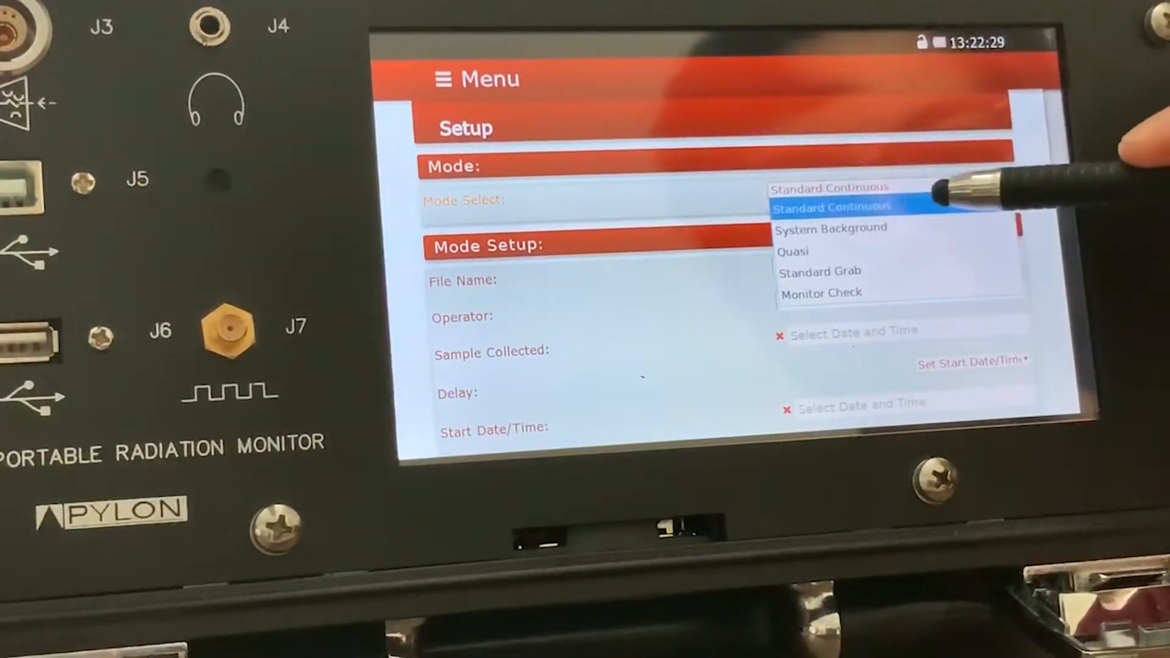
{"action": "left_click", "coordinate": [826, 207]}
{"action": "type", "text": "test"}
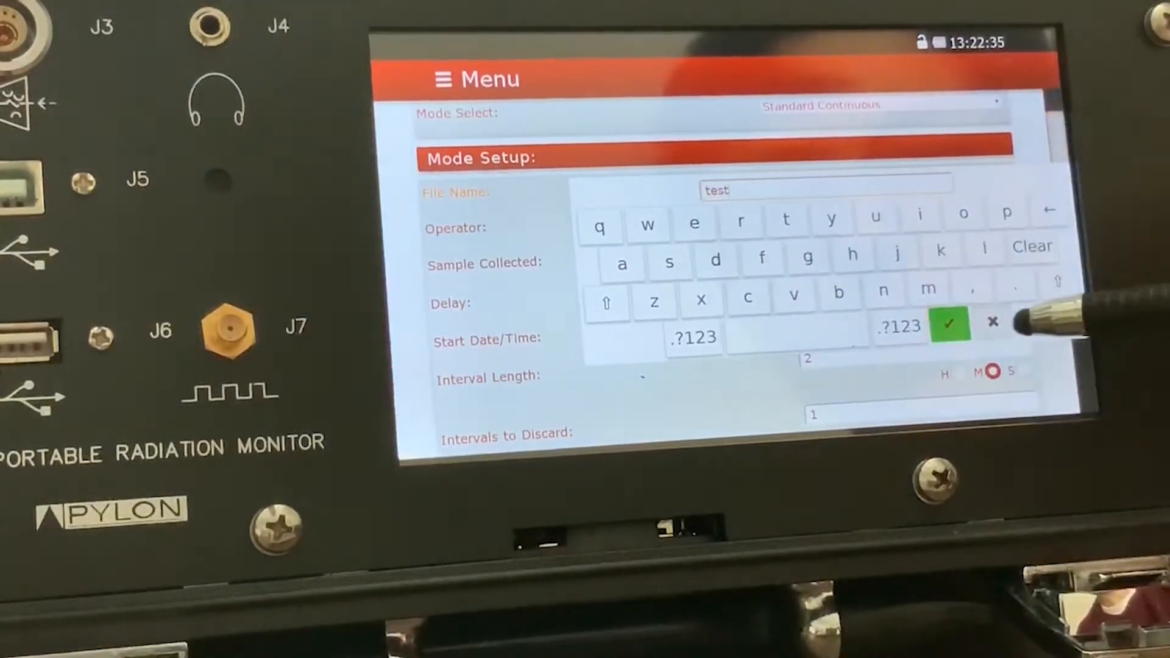
- Confirm the file name 'test' and review interval length 2, discard 1, collect 6
{"action": "left_click", "coordinate": [949, 324]}
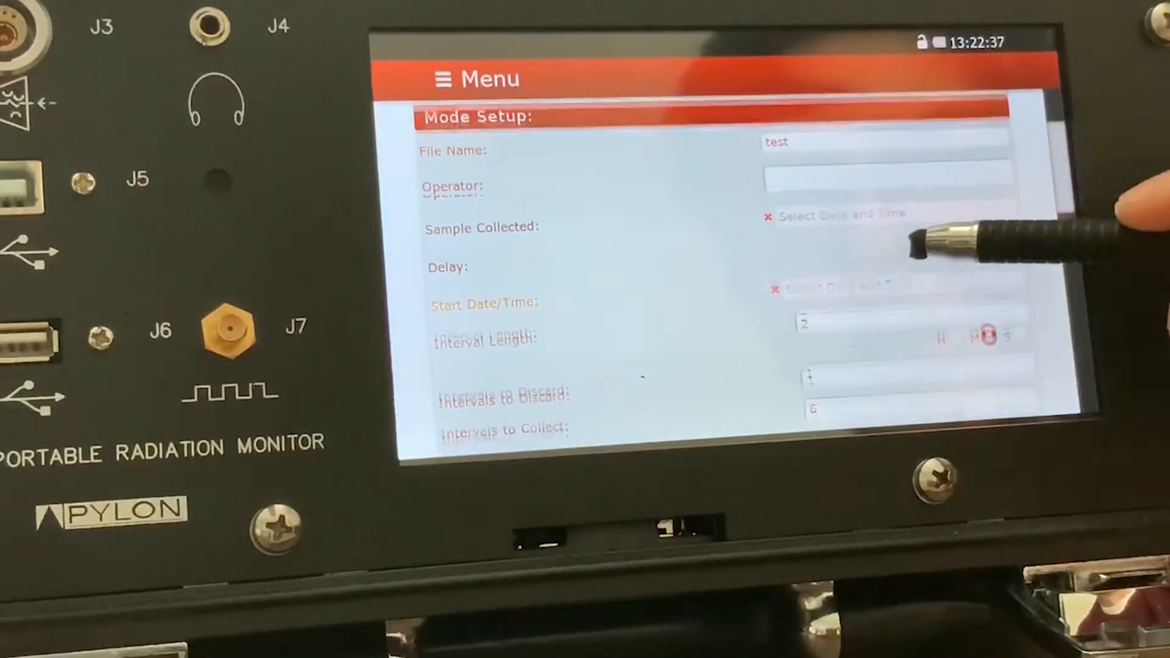
{"action": "scroll", "scroll_direction": "down", "scroll_amount": 3}
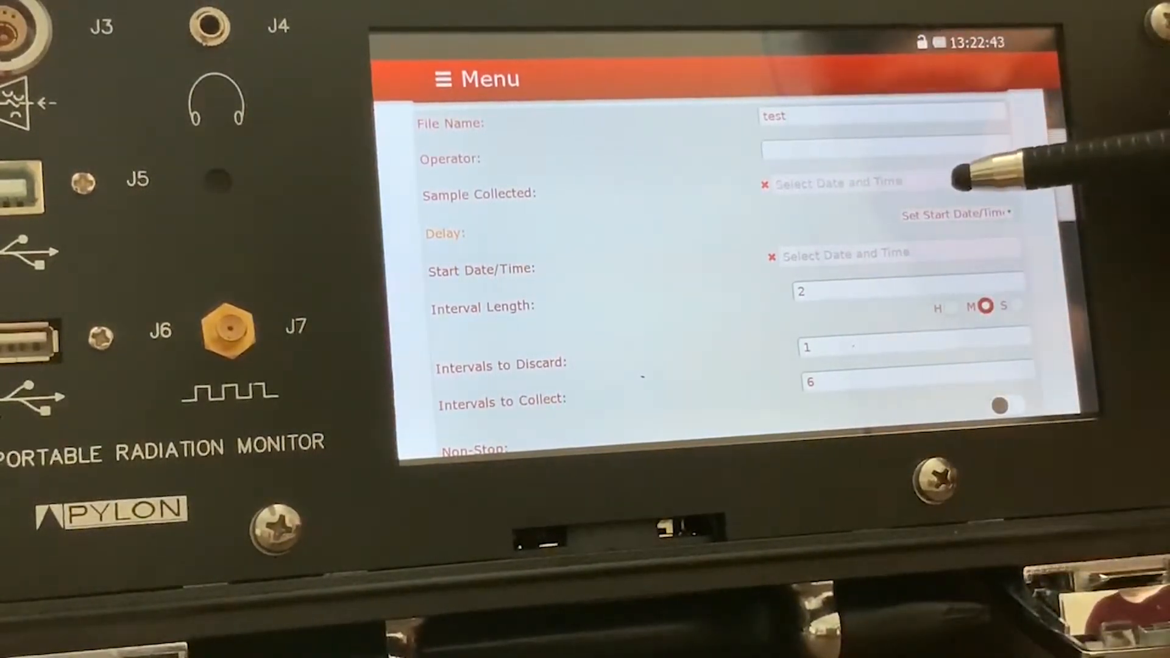
{"action": "scroll", "scroll_direction": "down", "scroll_amount": 3}
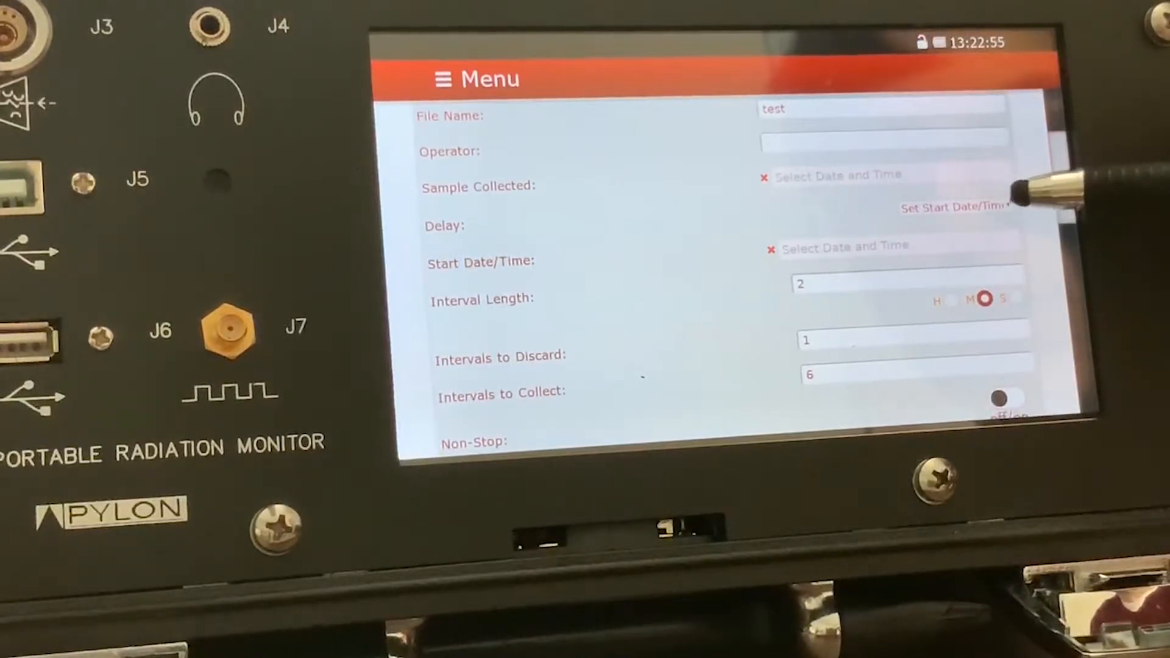
- Try Set Delay and Set Start Date/Time, then leave Delay at No Delay
{"action": "left_click", "coordinate": [956, 207]}
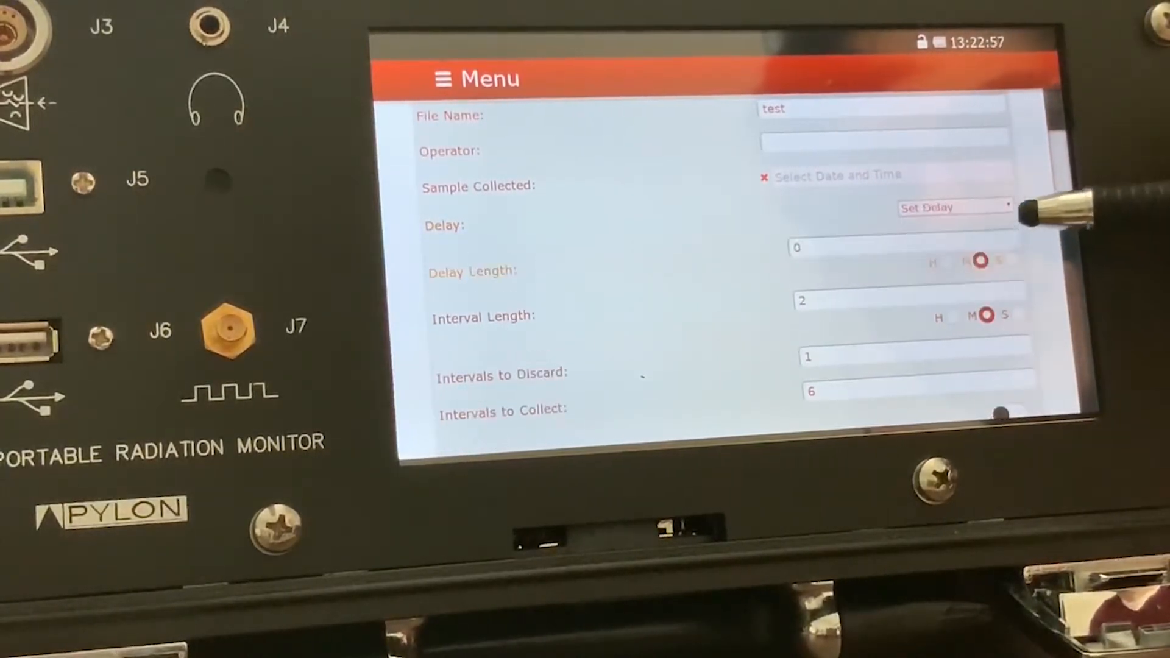
{"action": "left_click", "coordinate": [953, 207]}
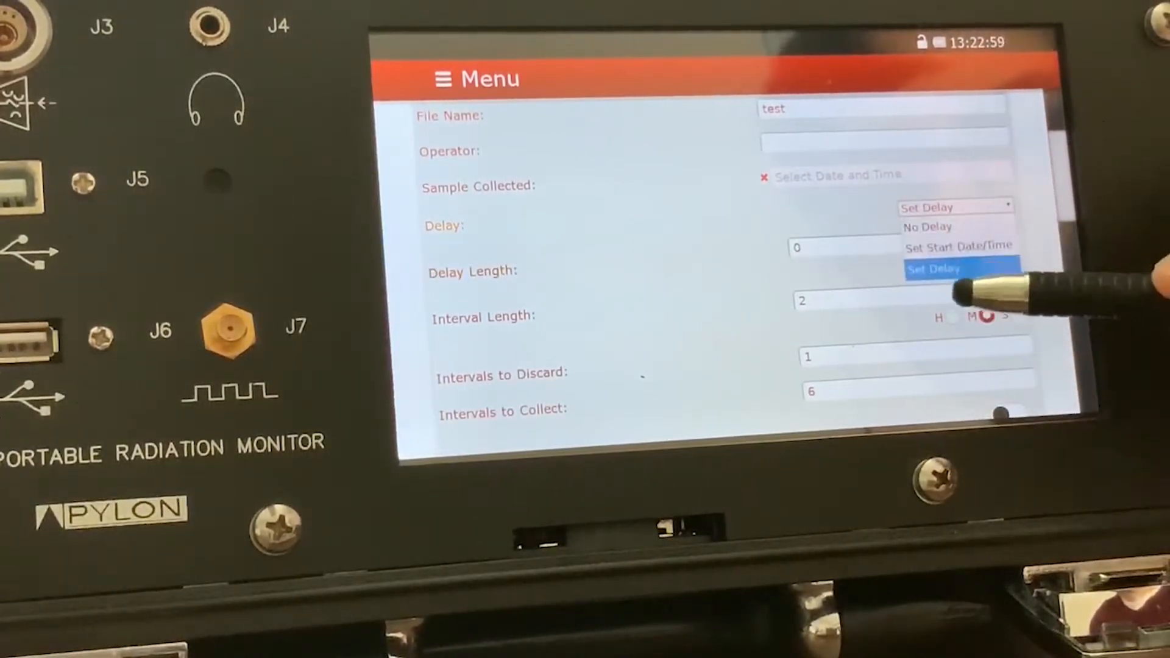
{"action": "left_click", "coordinate": [932, 268]}
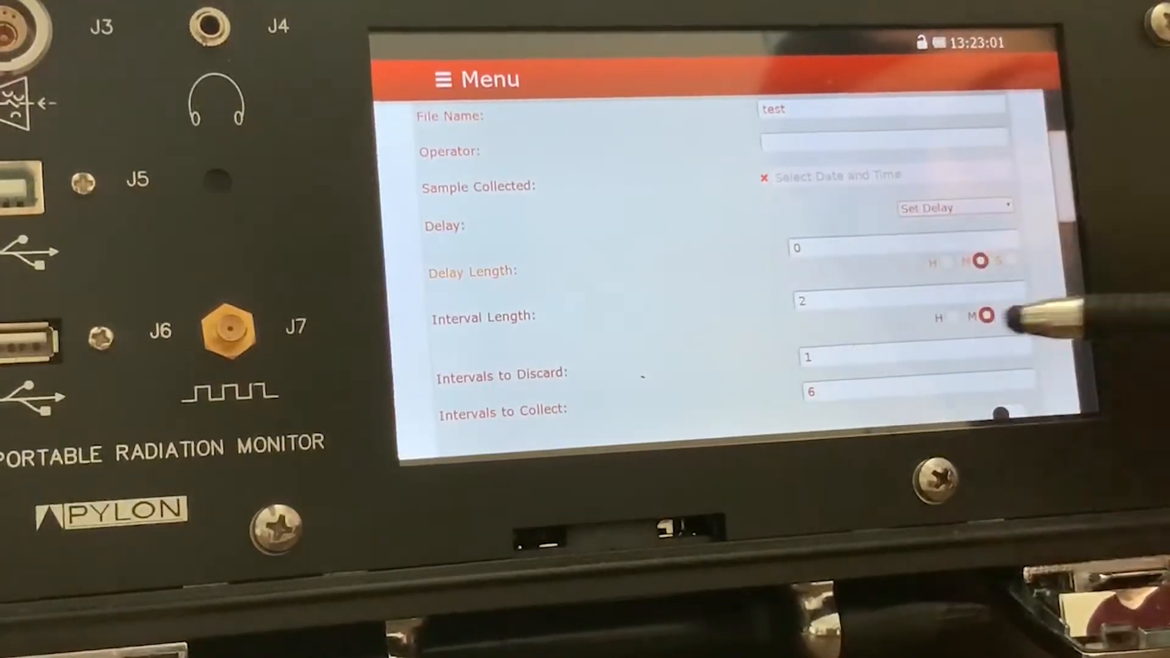
{"action": "left_click", "coordinate": [955, 207]}
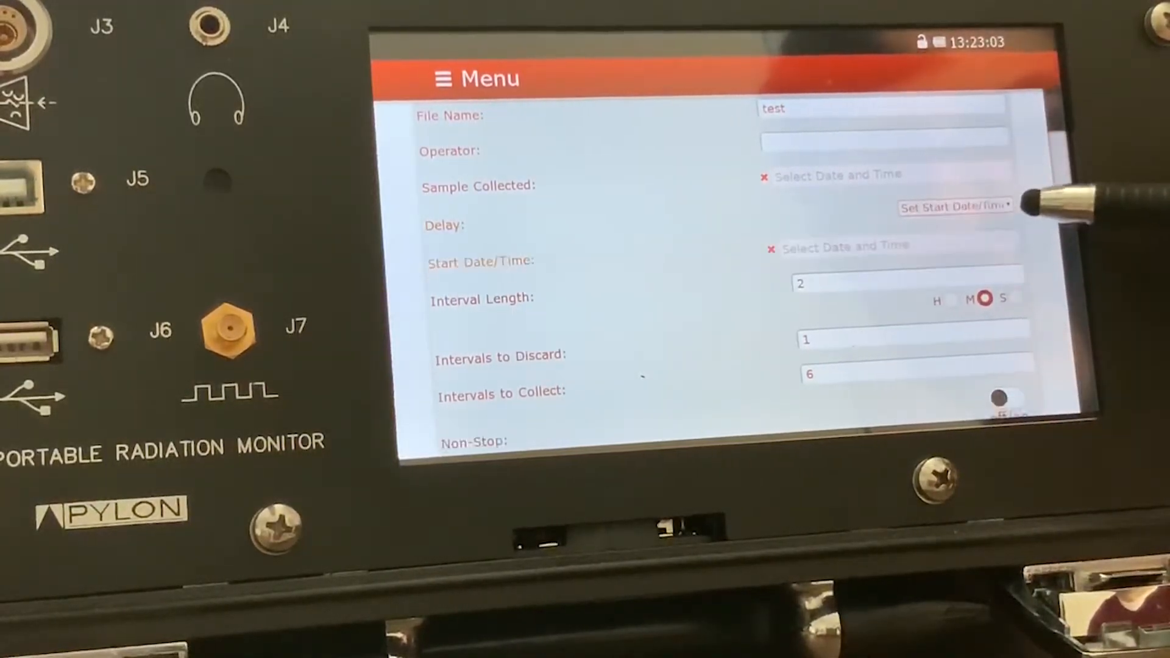
{"action": "left_click", "coordinate": [955, 207]}
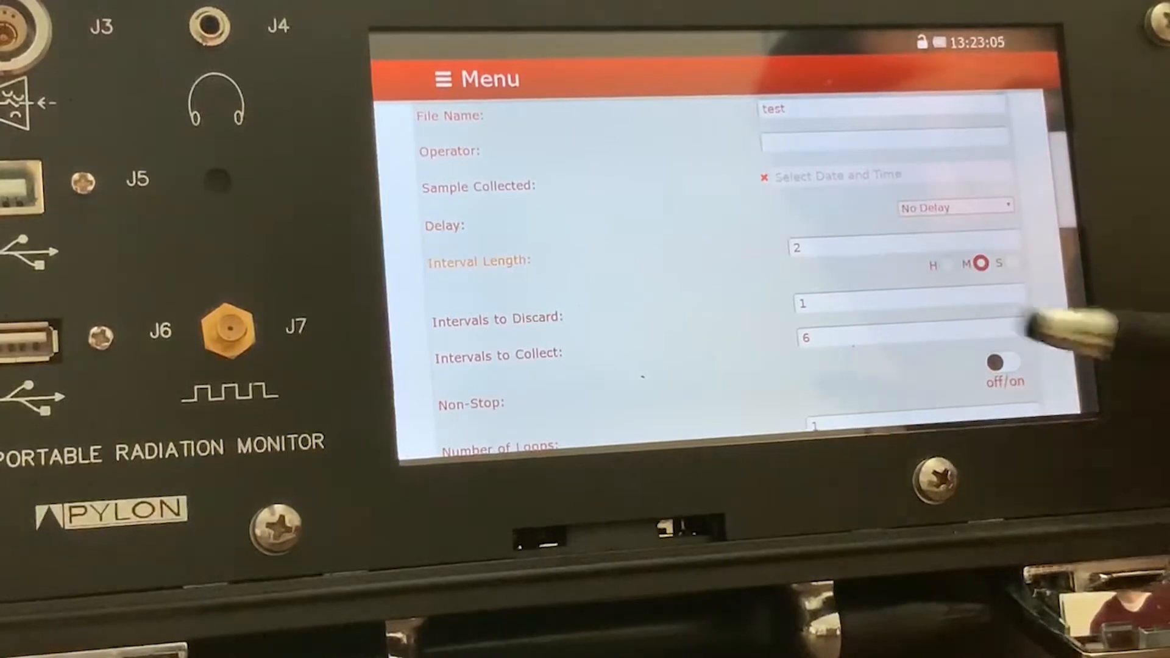
{"action": "scroll", "scroll_direction": "down", "scroll_amount": 3}
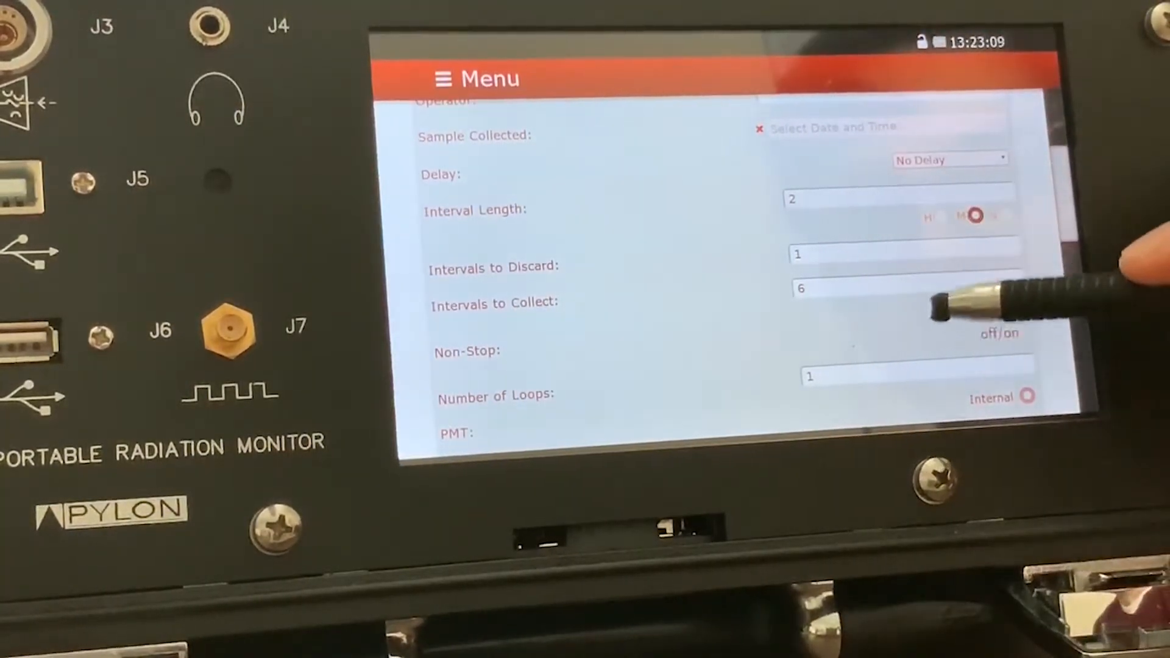
{"action": "scroll", "scroll_direction": "down", "scroll_amount": 3}
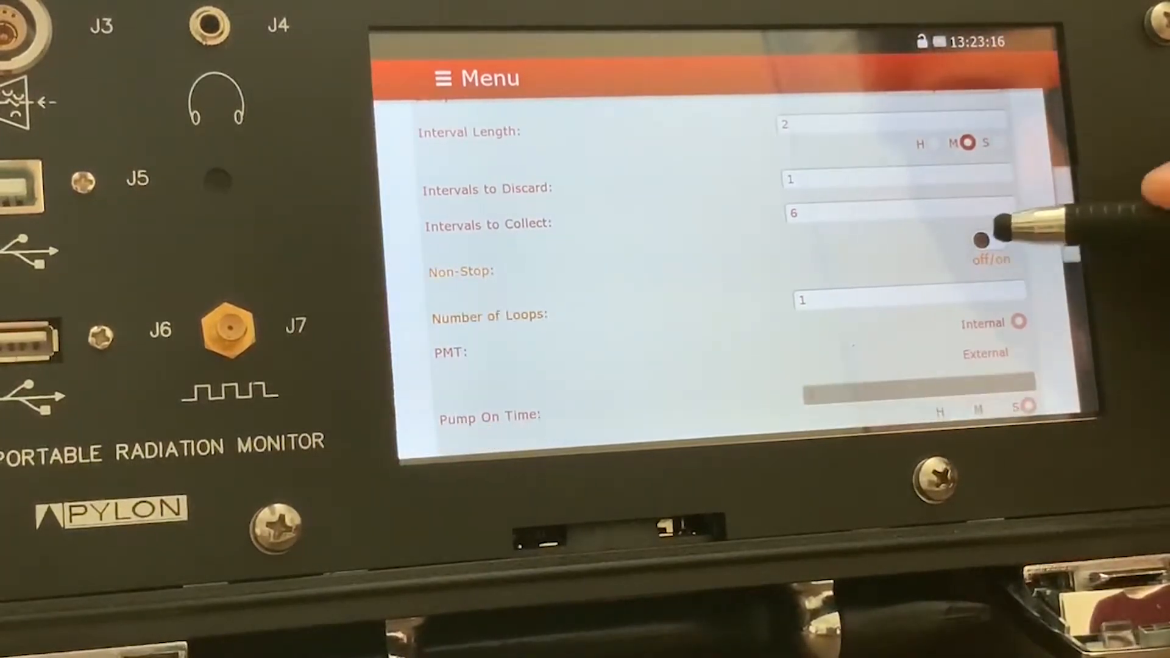
- Turn Non-Stop collection on and move down to the Detector and Pump sections
{"action": "left_click", "coordinate": [989, 240]}
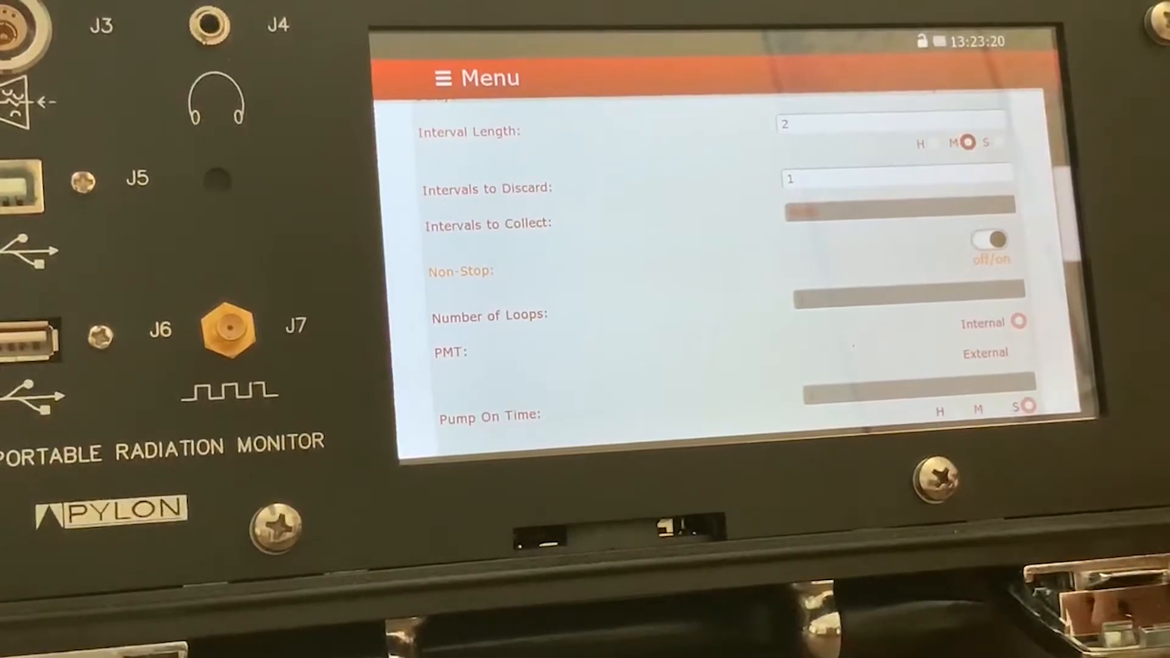
{"action": "scroll", "scroll_direction": "down", "scroll_amount": 3}
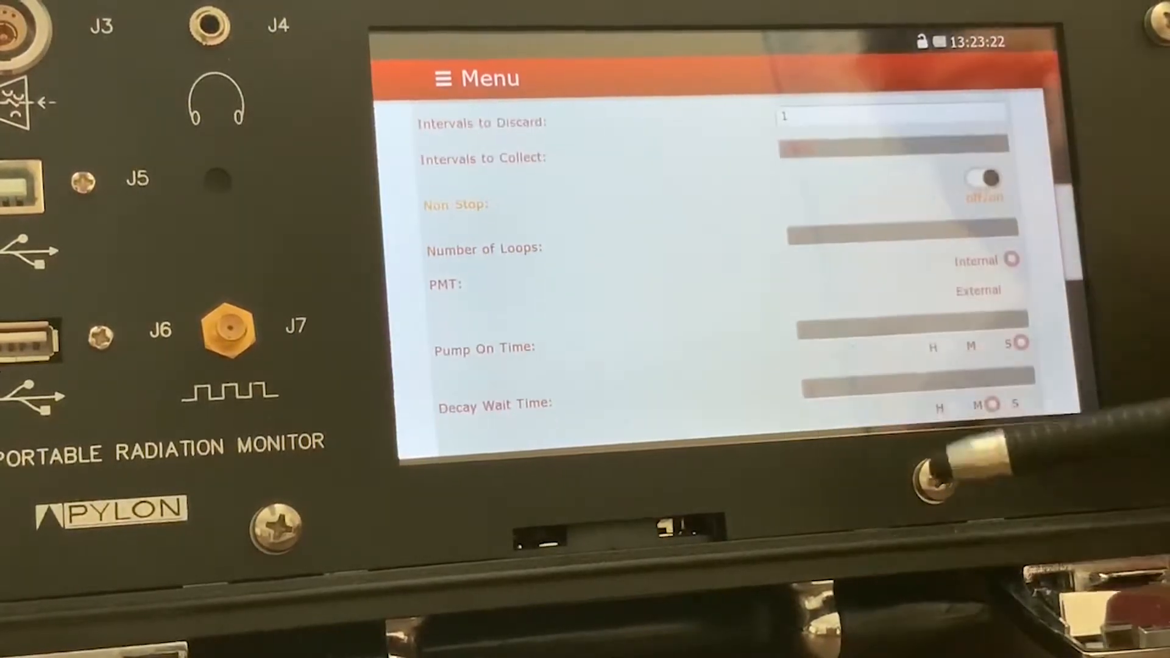
{"action": "scroll", "scroll_direction": "down", "scroll_amount": 3}
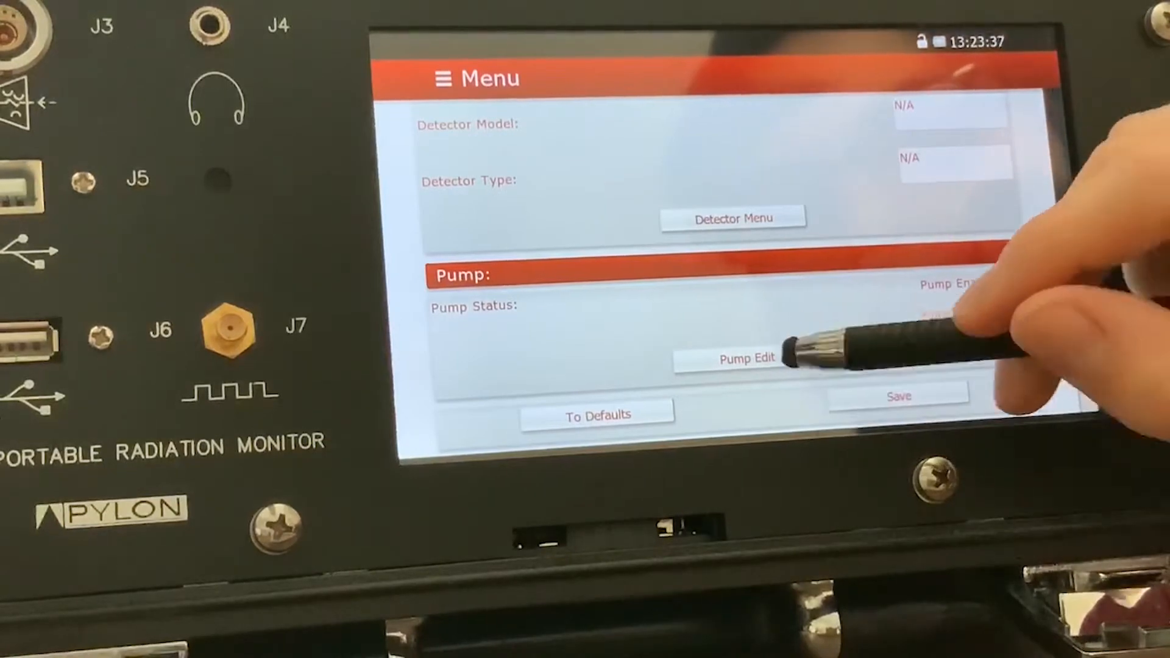
- Review the pump settings (internal pump at 38% power) and close them unchanged
{"action": "left_click", "coordinate": [744, 358]}
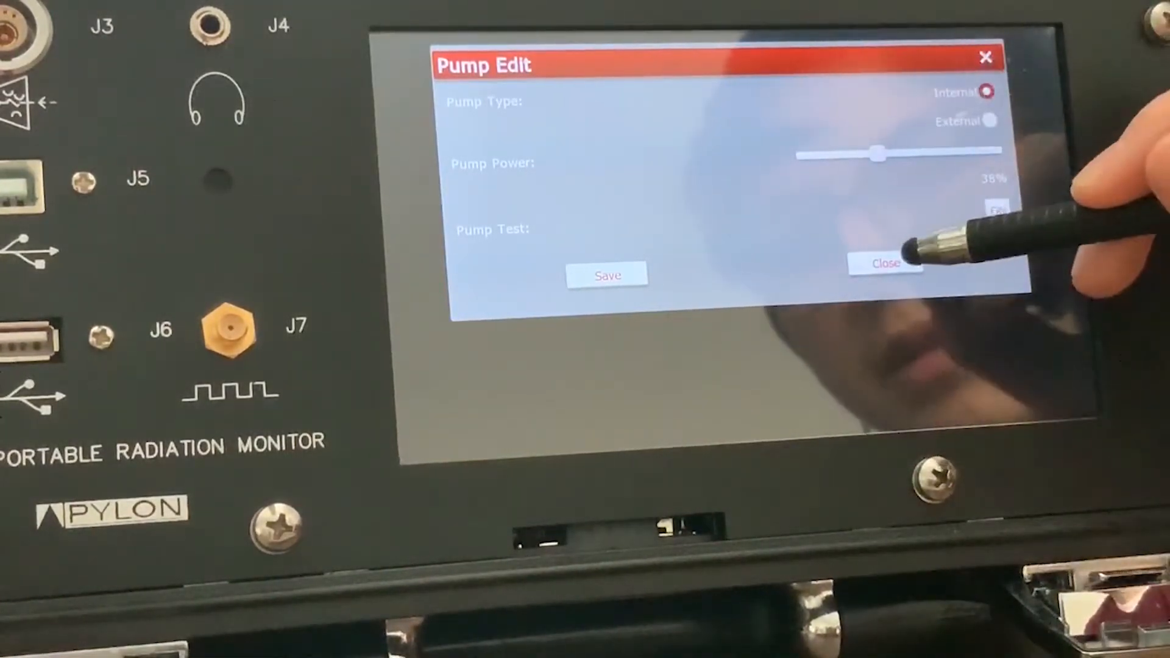
{"action": "left_click", "coordinate": [884, 263]}
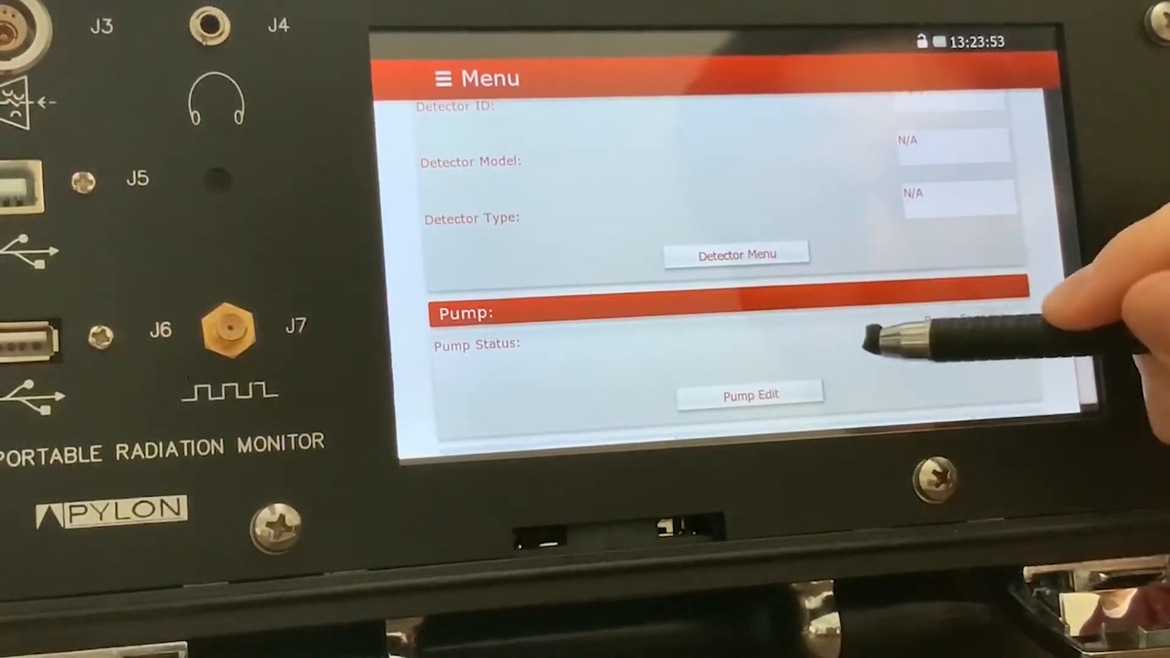
- Go to the Detector Menu listing the stored 6000 source detectors
{"action": "scroll", "scroll_direction": "down", "scroll_amount": 3}
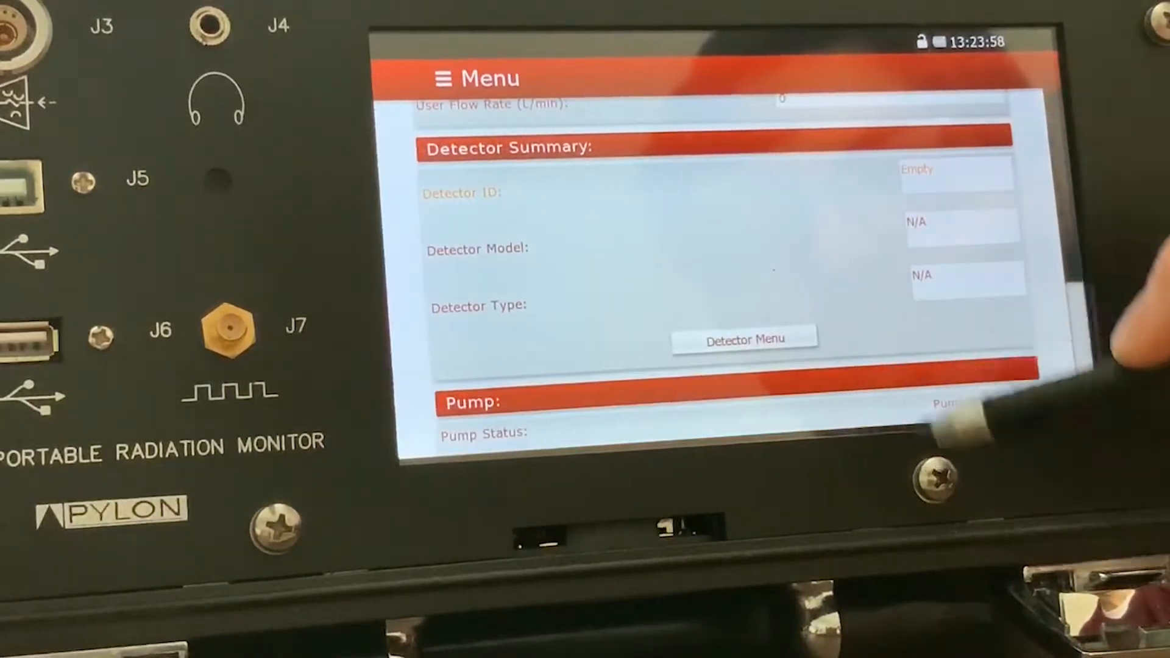
{"action": "left_click", "coordinate": [744, 340]}
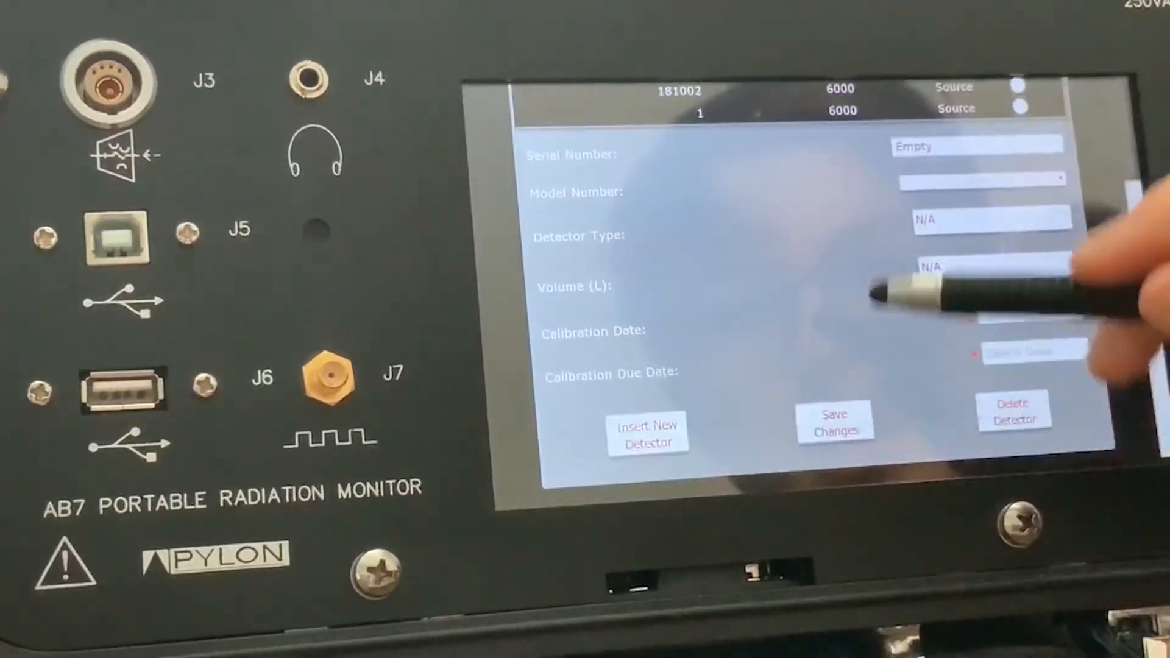
- Insert a new detector with serial 'test' and model 6000 source
{"action": "left_click", "coordinate": [646, 433]}
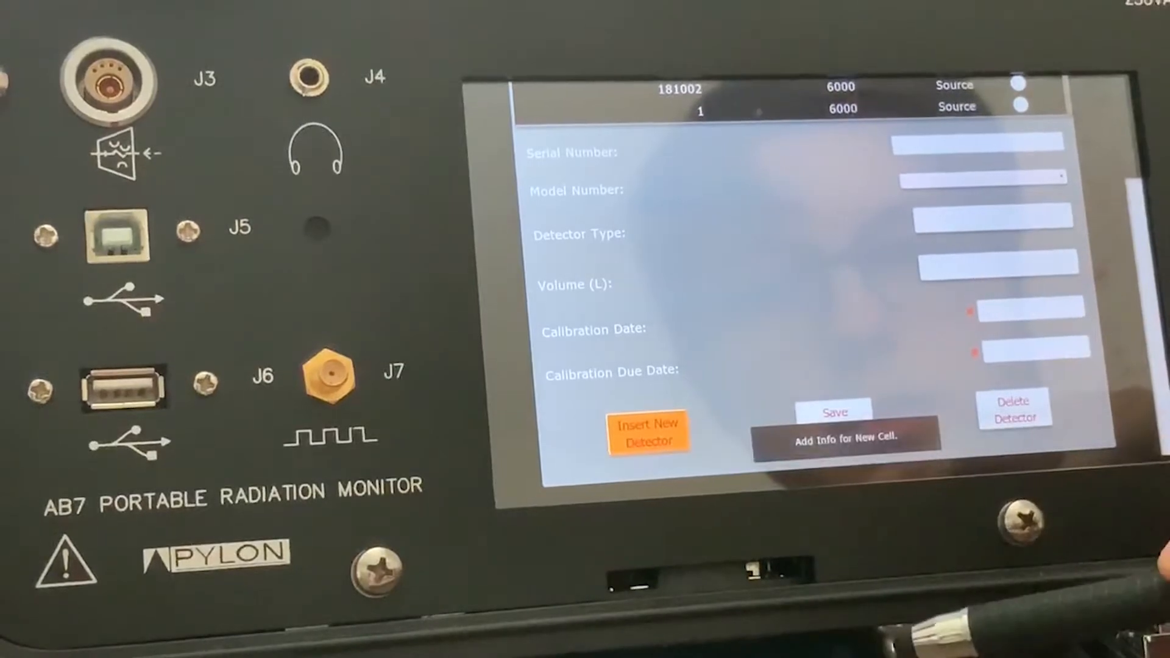
{"action": "left_click", "coordinate": [978, 145]}
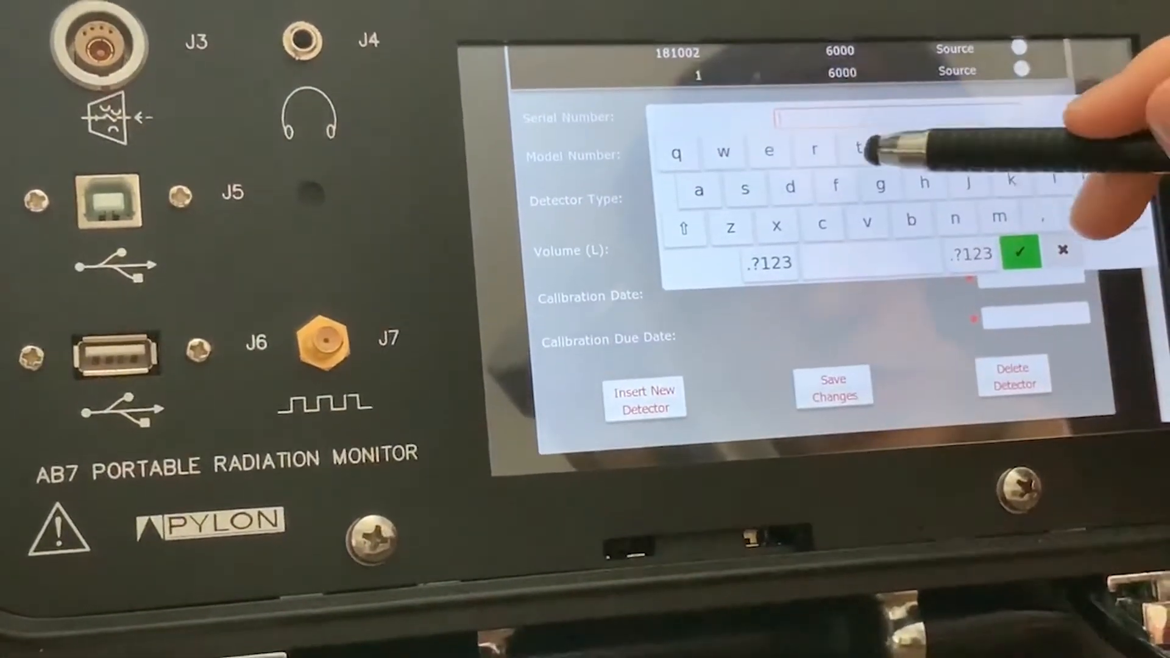
{"action": "type", "text": "test"}
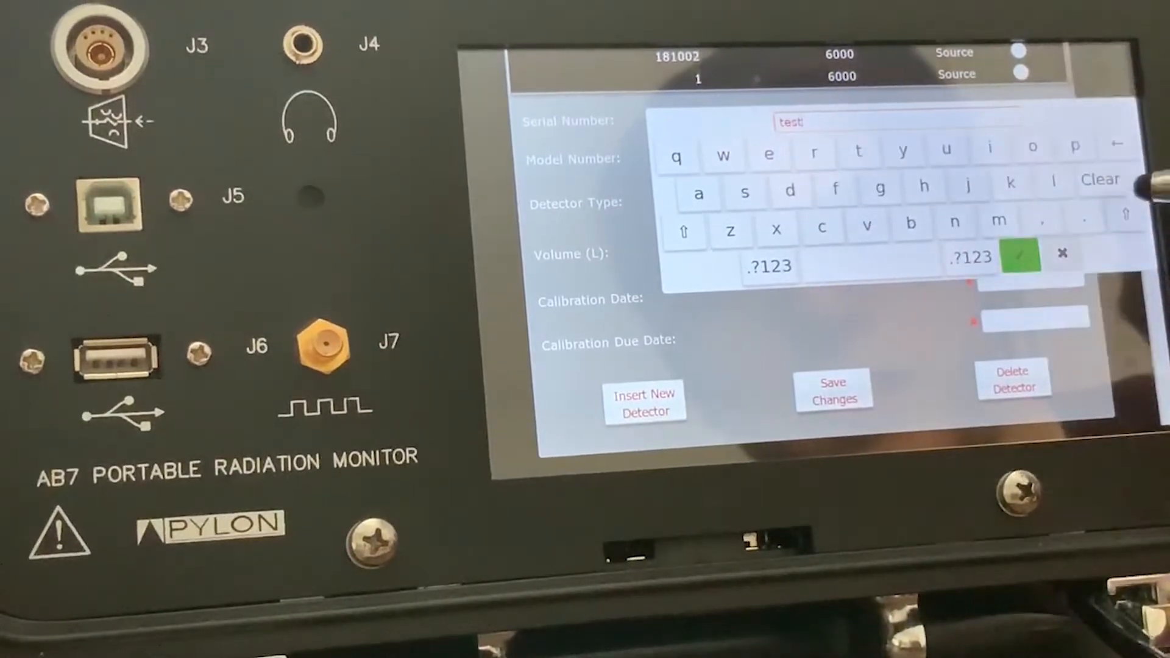
{"action": "left_click", "coordinate": [1020, 256]}
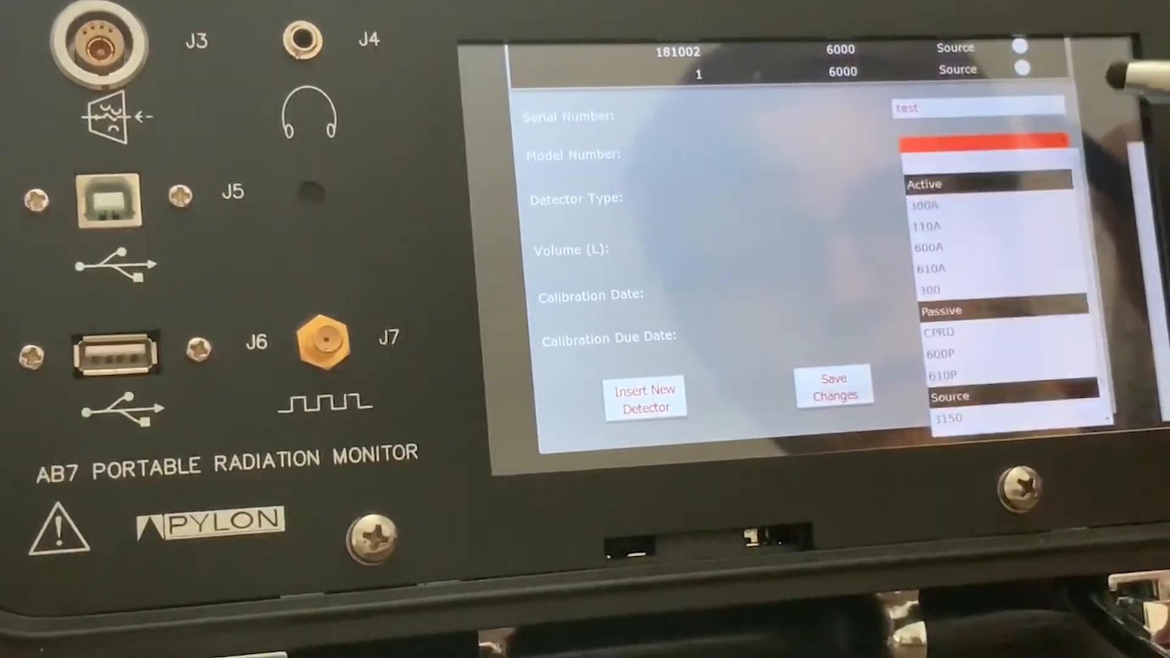
{"action": "scroll", "scroll_direction": "down", "scroll_amount": 3}
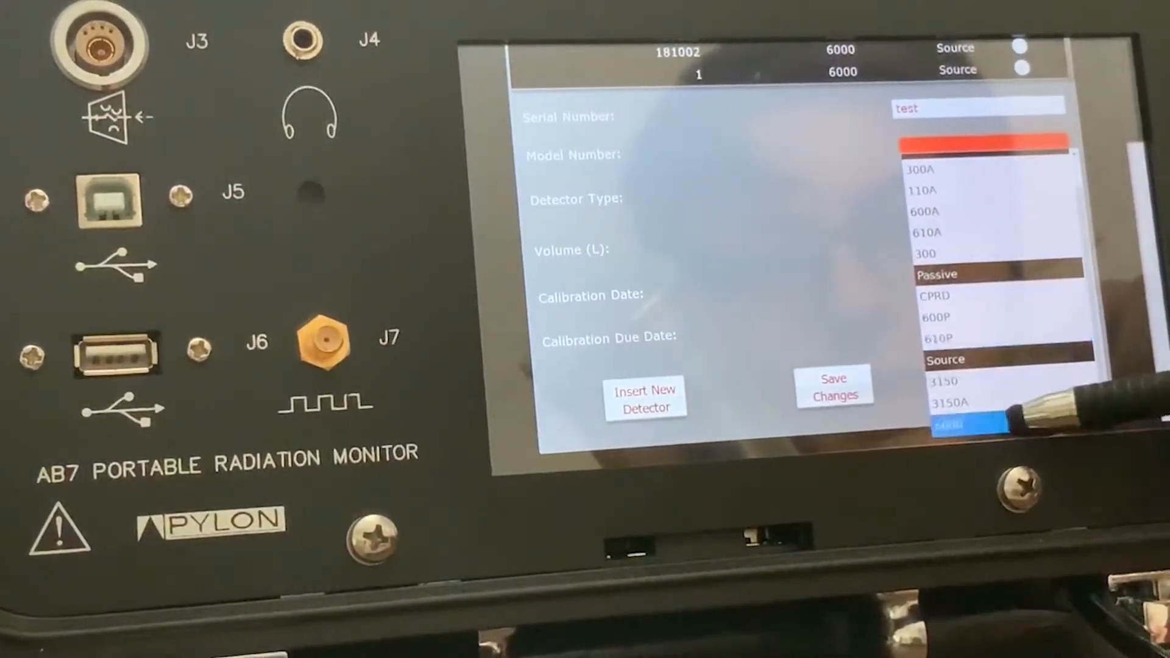
{"action": "left_click", "coordinate": [948, 424]}
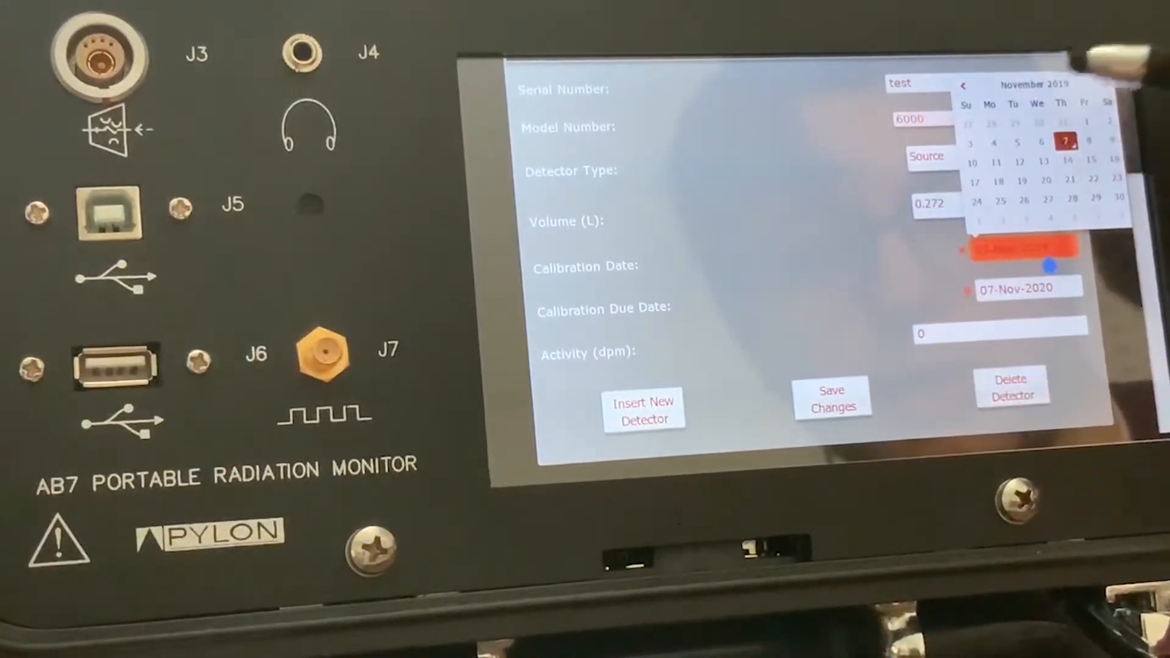
- Set calibration date 07-Nov-2019, enter activity value 3, and dismiss the alarm threshold error
{"action": "left_click", "coordinate": [1066, 141]}
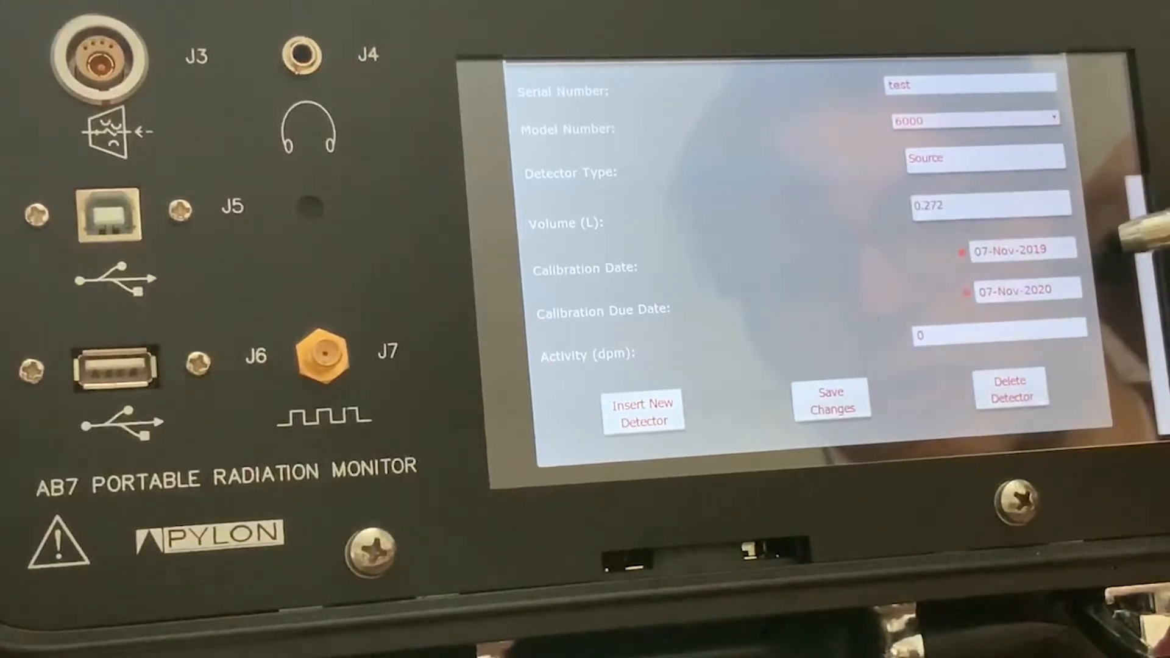
{"action": "left_click", "coordinate": [995, 336]}
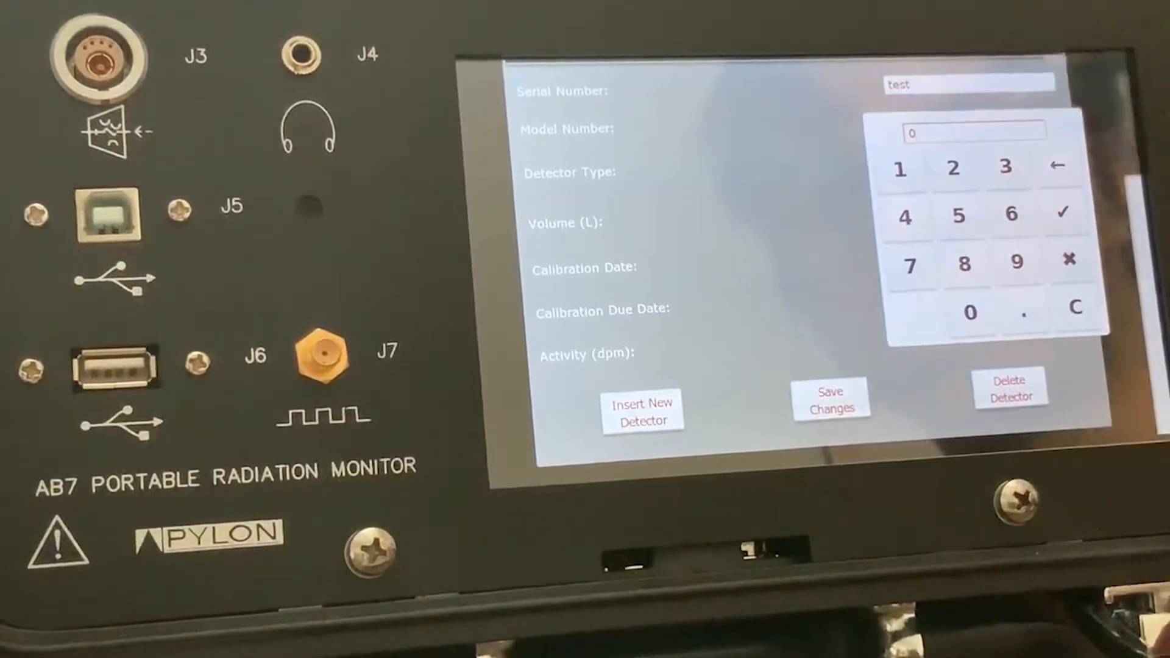
{"action": "left_click", "coordinate": [1005, 165]}
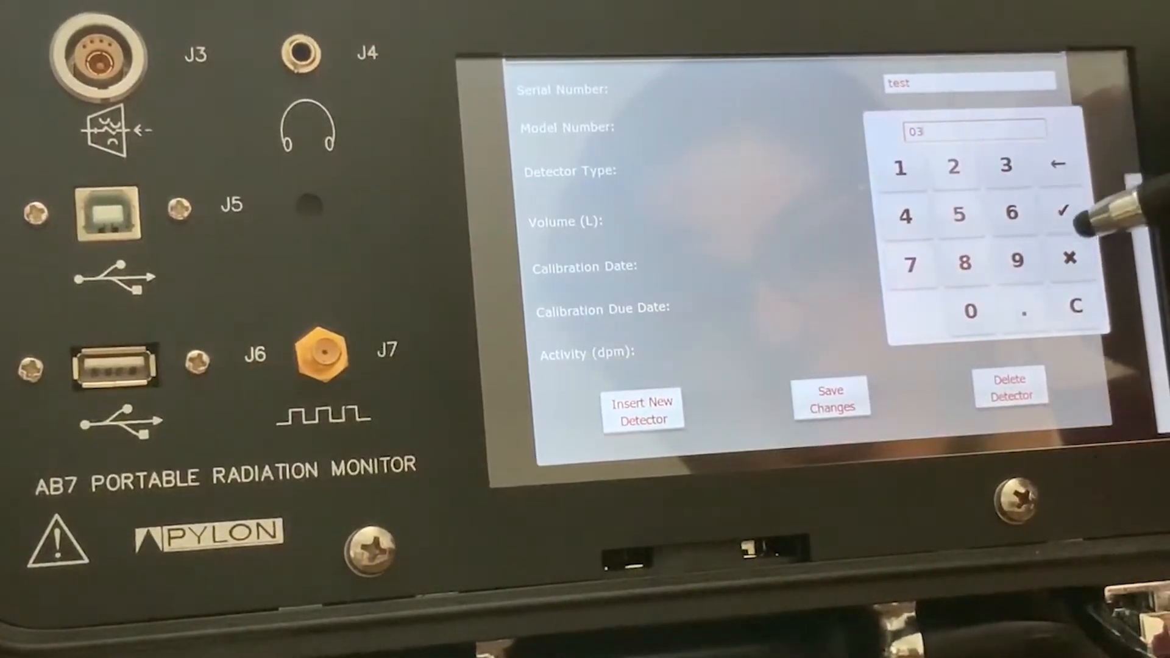
{"action": "left_click", "coordinate": [1056, 166]}
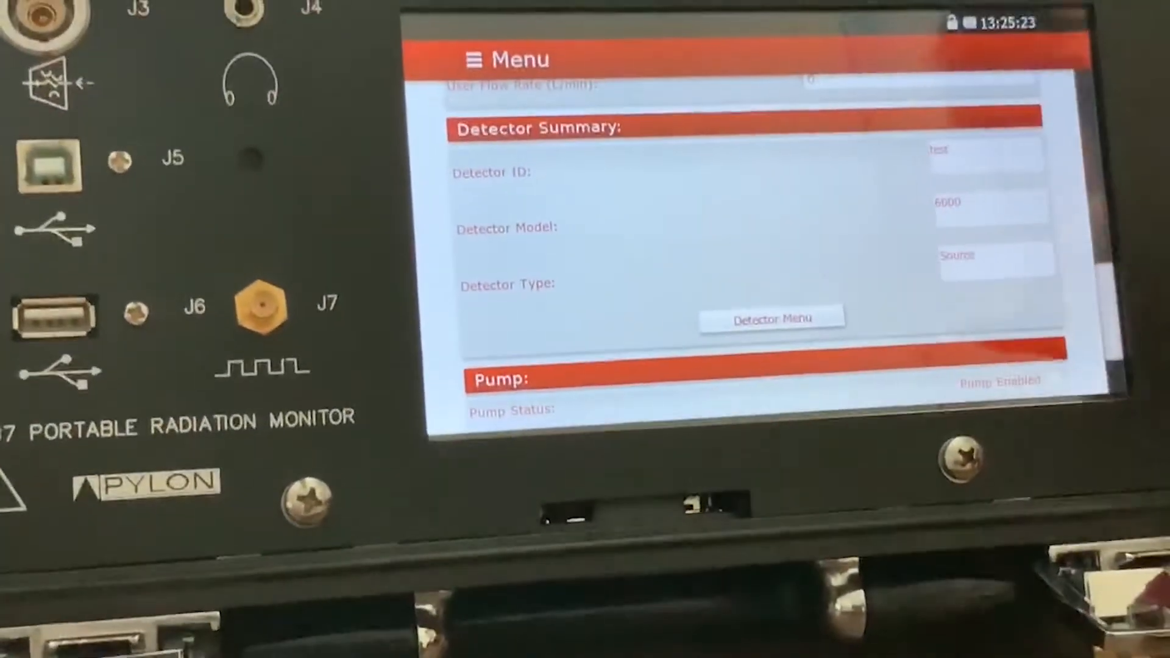
{"action": "scroll", "scroll_direction": "down", "scroll_amount": 3}
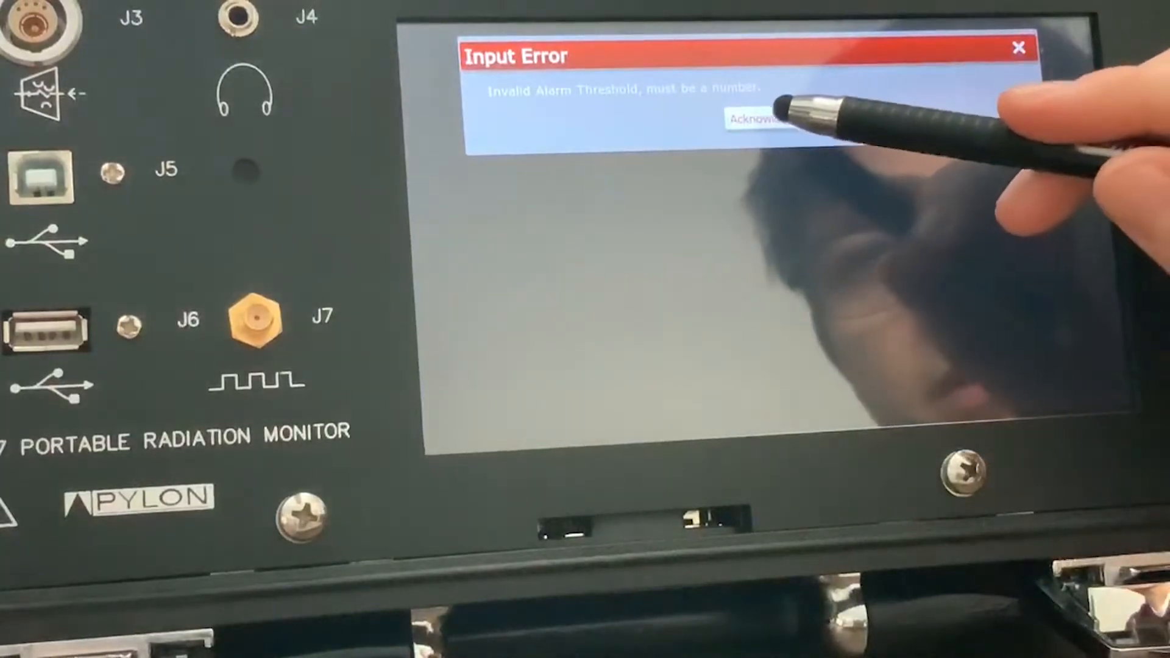
{"action": "left_click", "coordinate": [760, 119]}
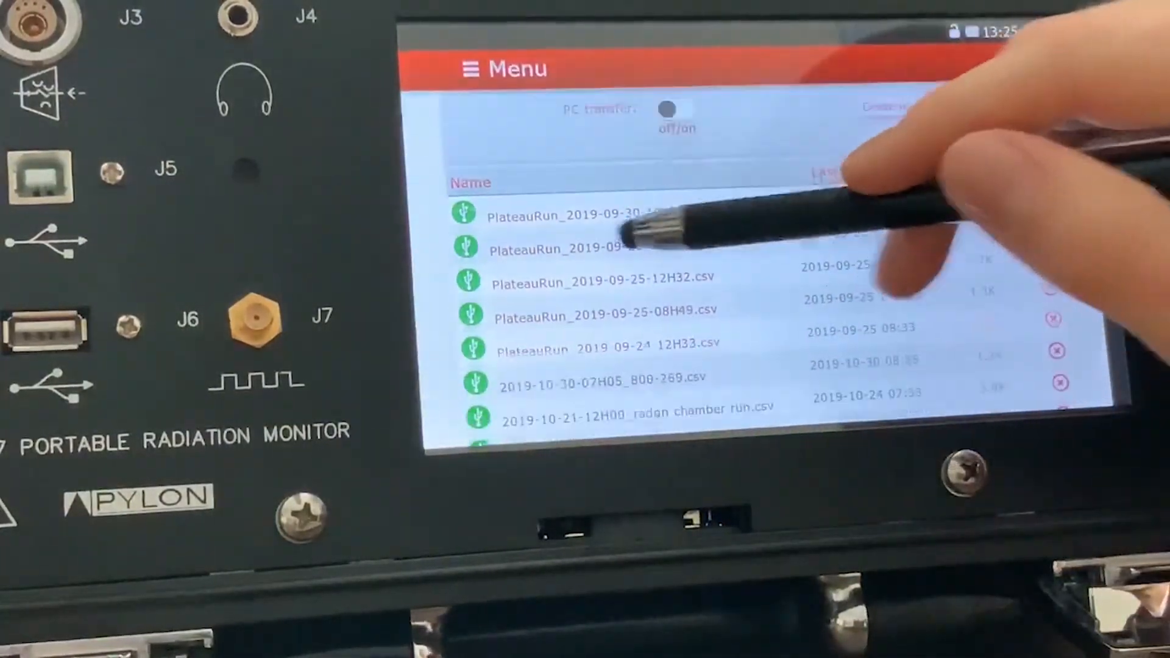
{"action": "scroll", "scroll_direction": "down", "scroll_amount": 3}
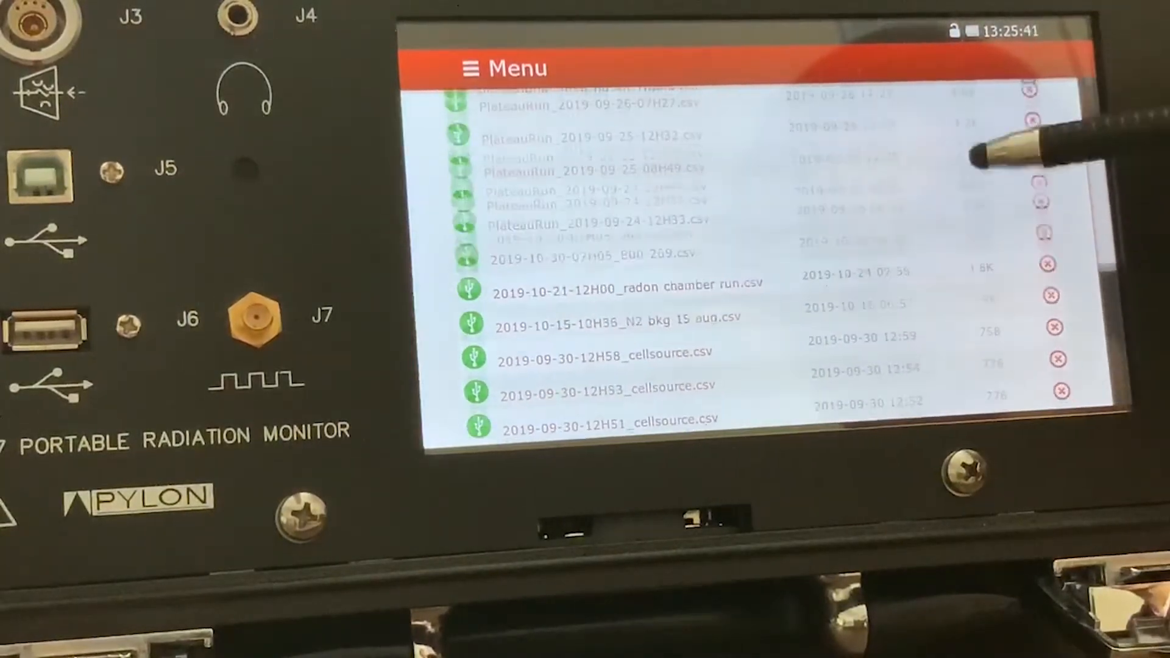
{"action": "scroll", "scroll_direction": "down", "scroll_amount": 3}
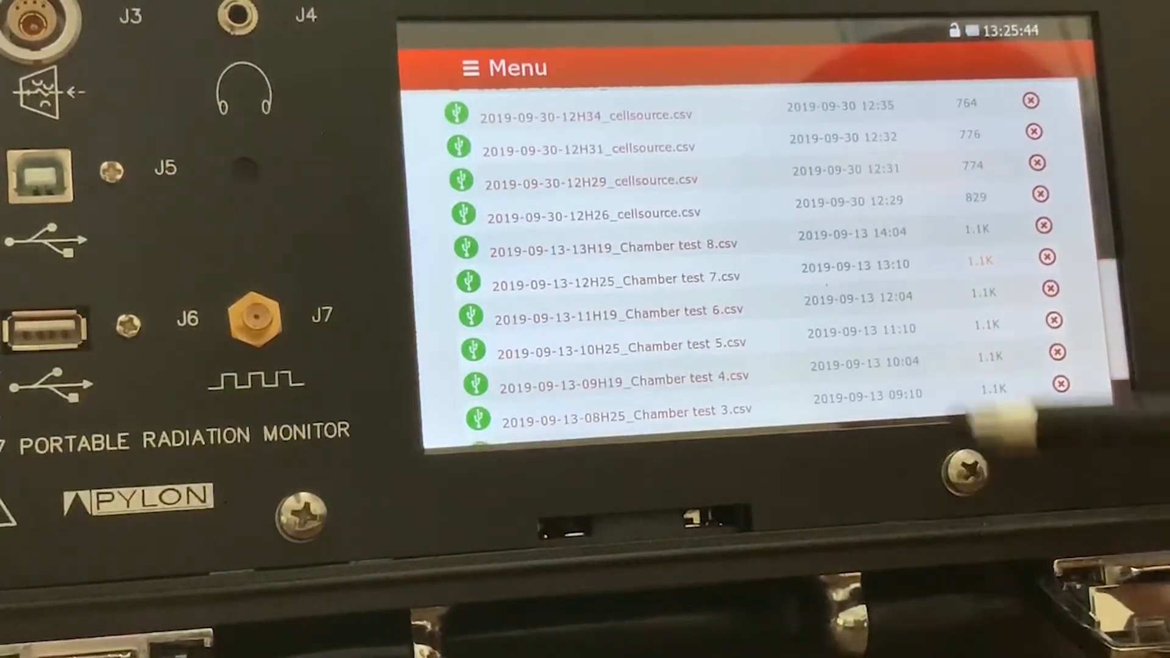
{"action": "left_click", "coordinate": [593, 212]}
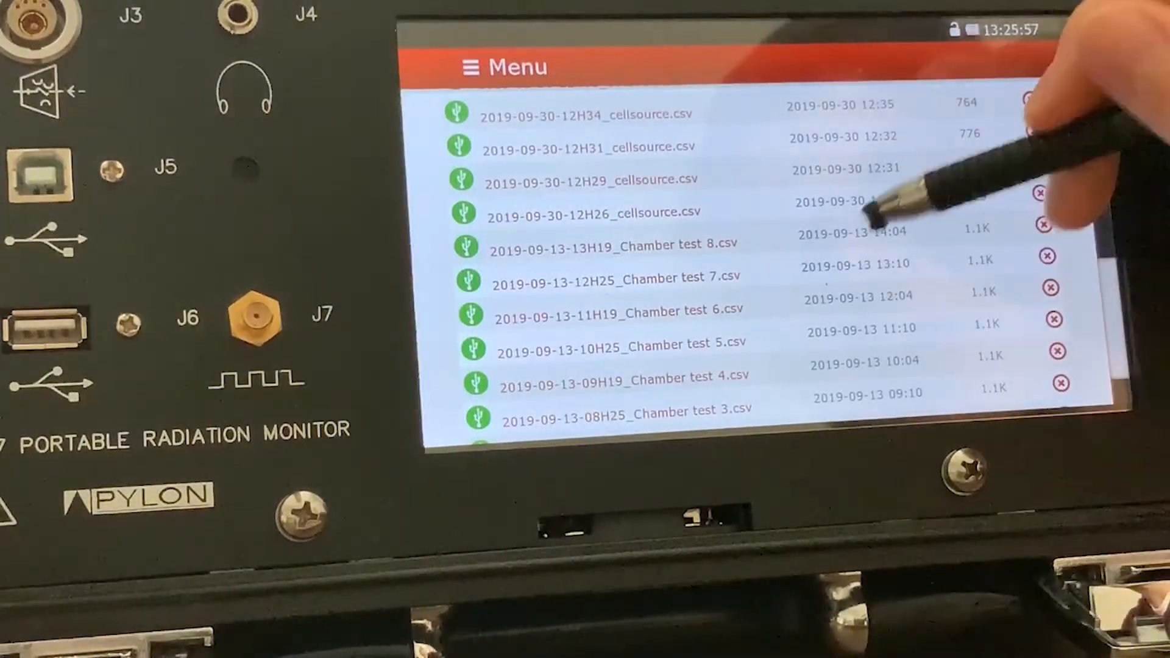
{"action": "left_click", "coordinate": [590, 180]}
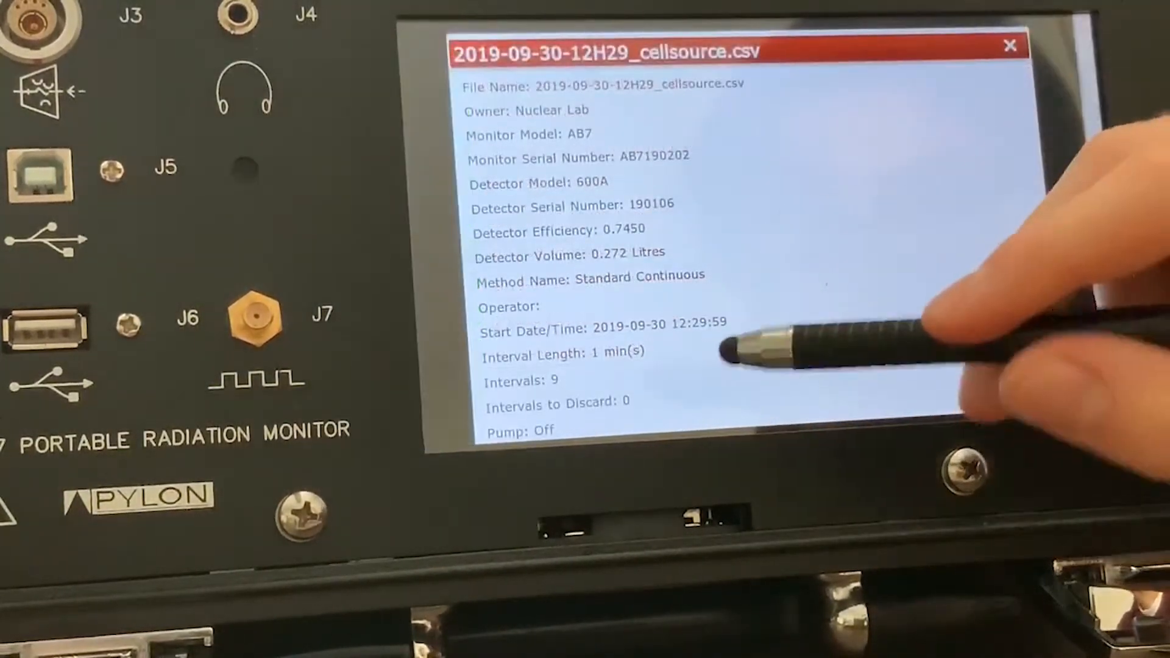
{"action": "left_click", "coordinate": [1010, 45]}
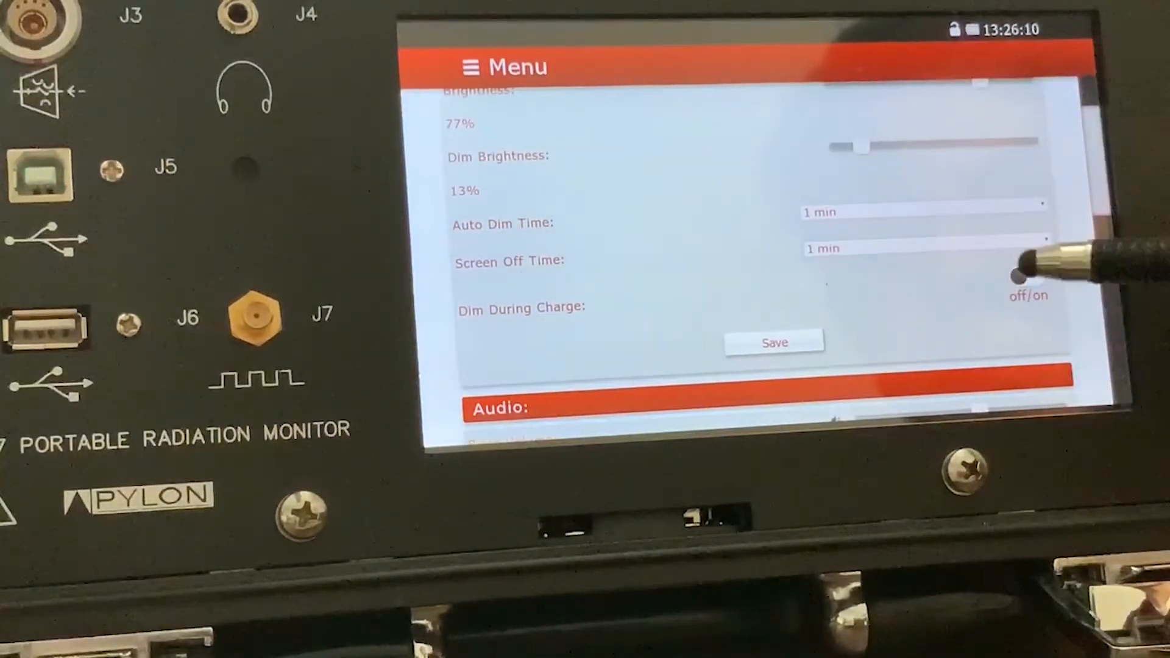
- Set screen-off time to 5 min, save display settings, and view Security, Notifications and Other
{"action": "left_click", "coordinate": [924, 247]}
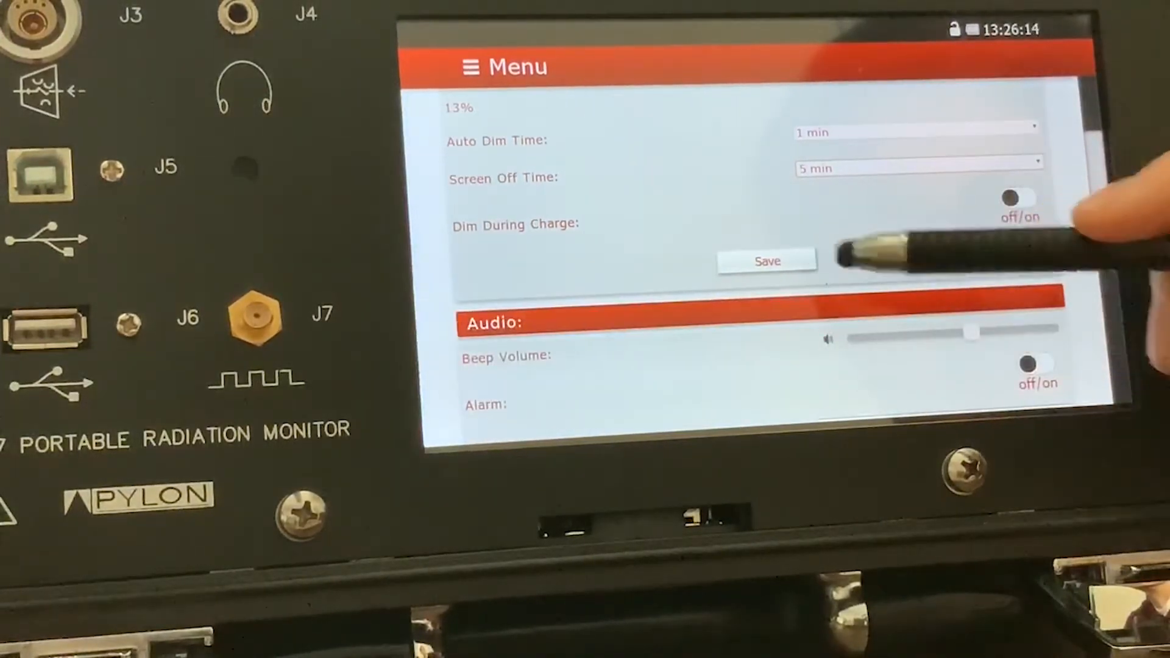
{"action": "left_click", "coordinate": [766, 261]}
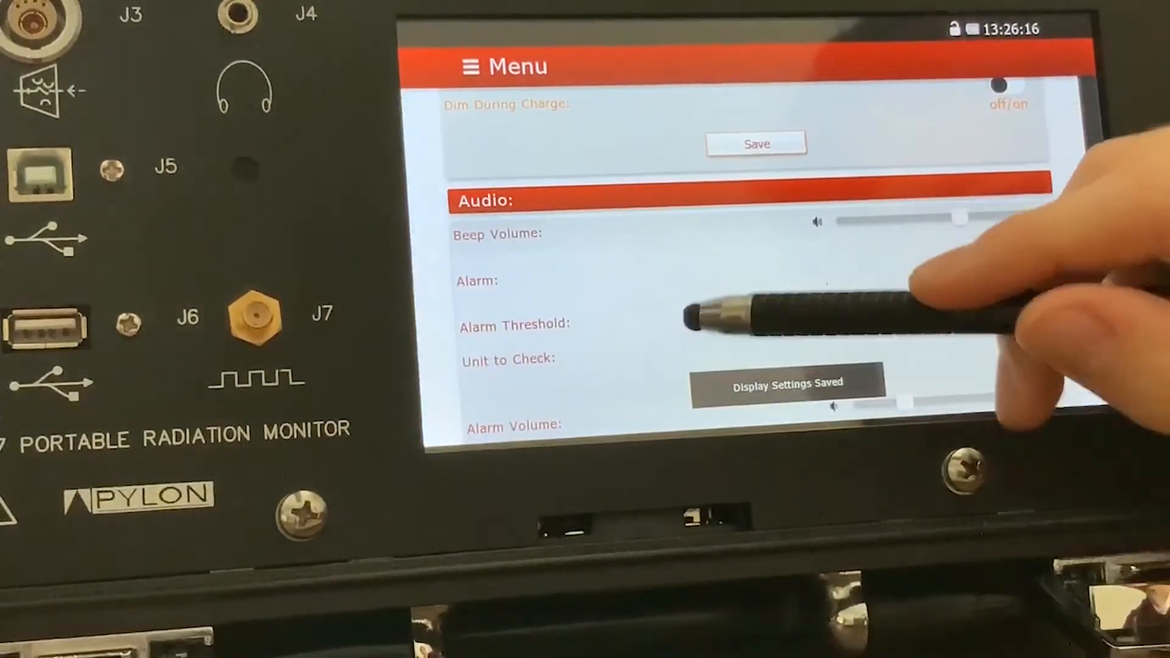
{"action": "scroll", "scroll_direction": "down", "scroll_amount": 3}
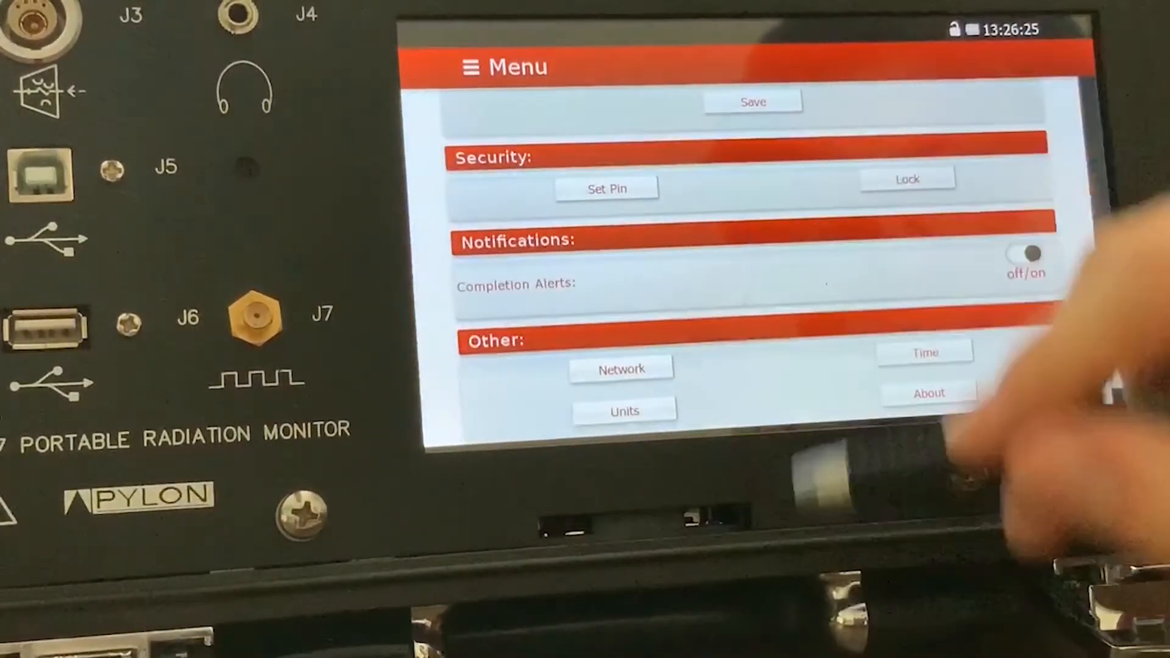
{"action": "scroll", "scroll_direction": "down", "scroll_amount": 3}
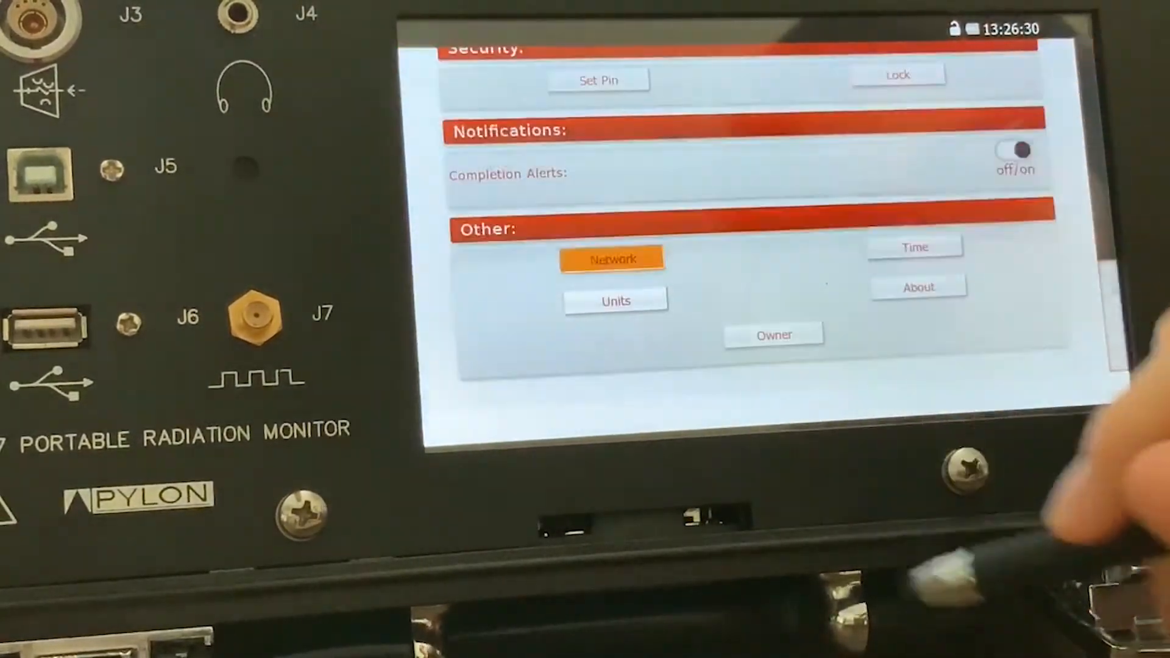
{"action": "left_click", "coordinate": [611, 258]}
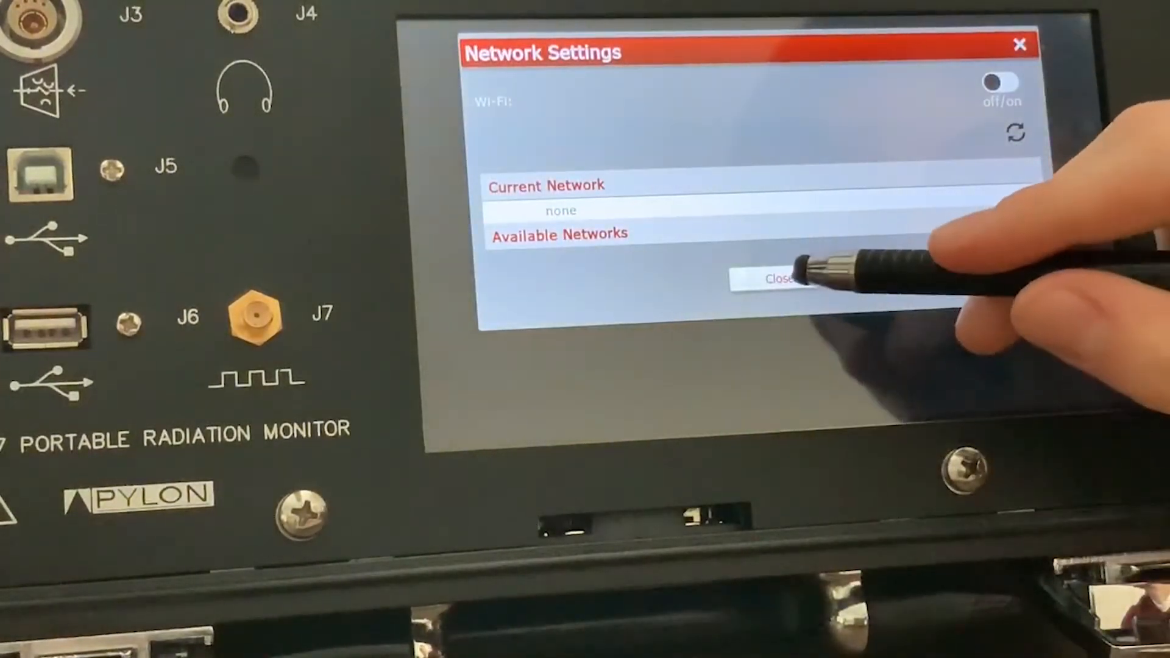
{"action": "left_click", "coordinate": [778, 278]}
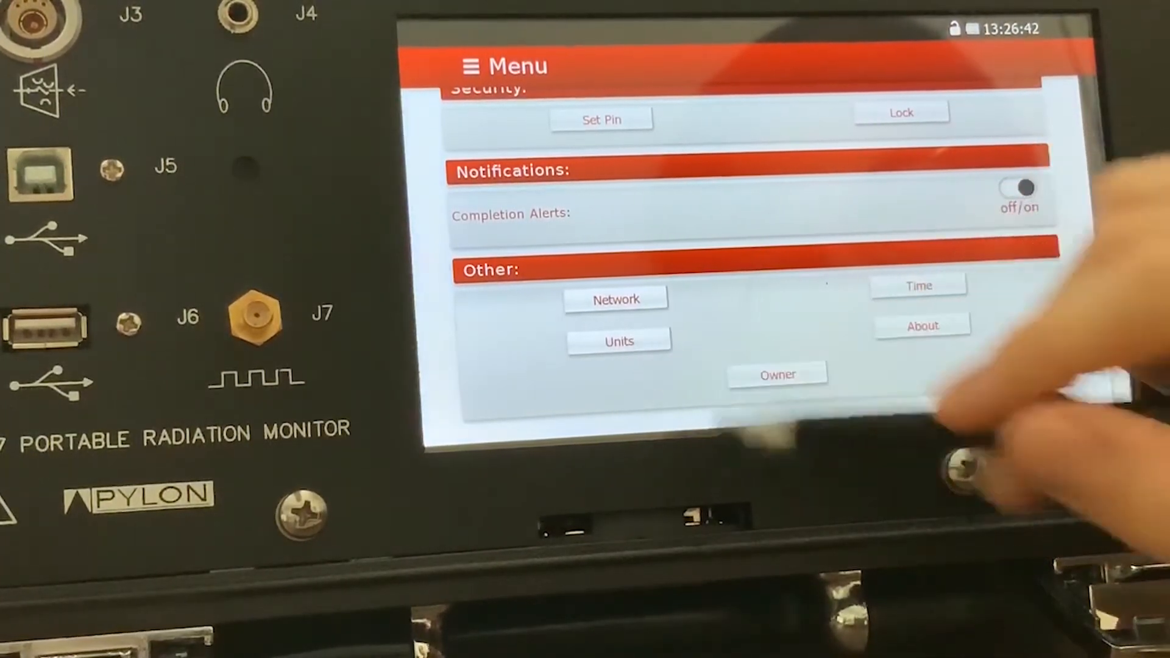
{"action": "left_click", "coordinate": [619, 342]}
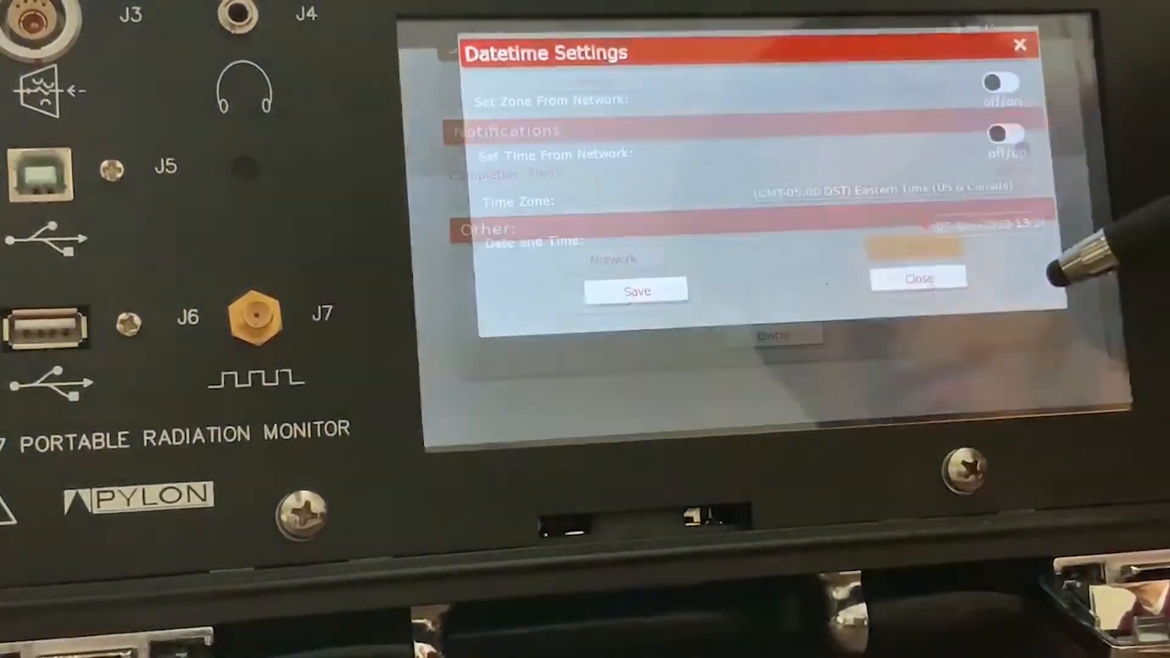
{"action": "left_click", "coordinate": [918, 278]}
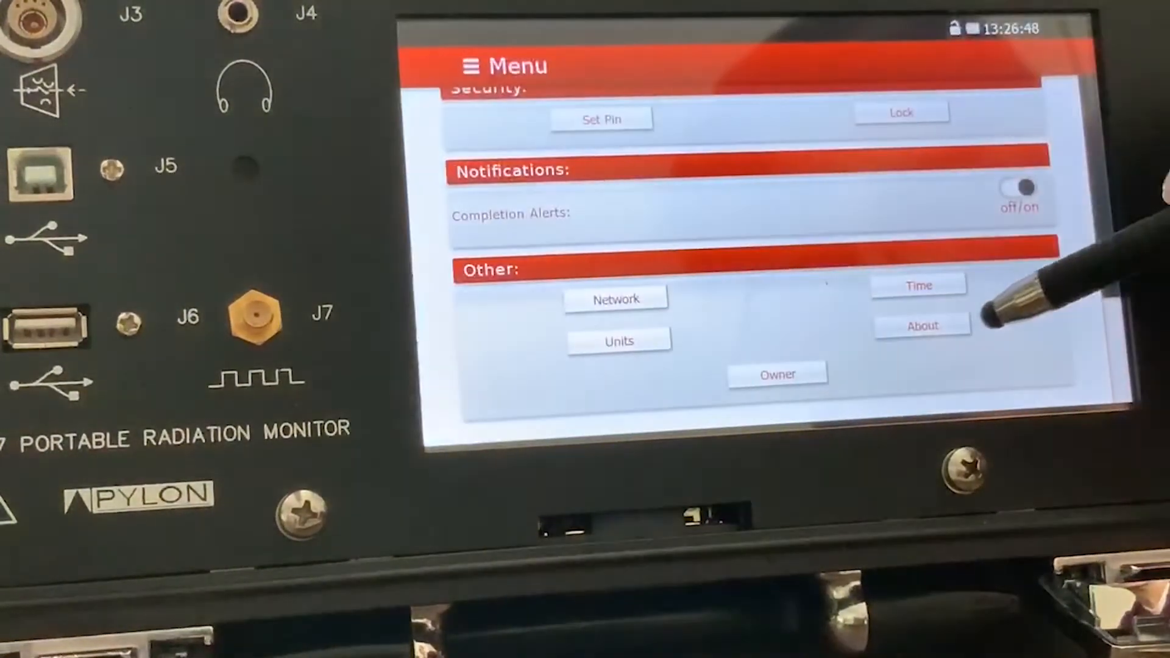
{"action": "left_click", "coordinate": [920, 325]}
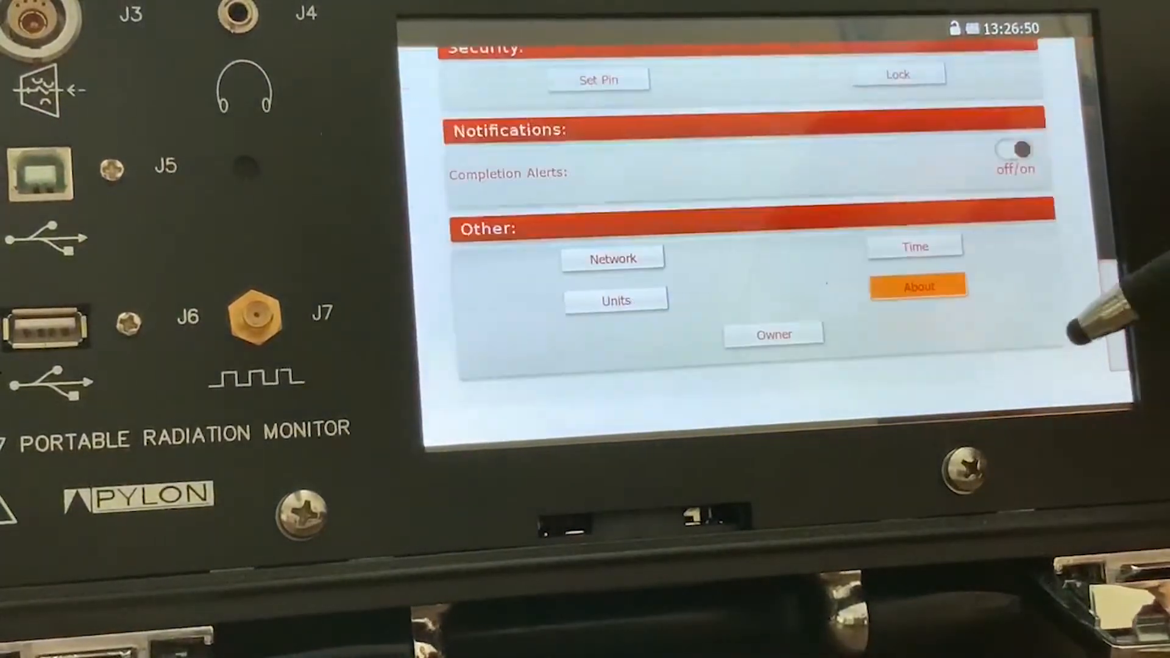
{"action": "left_click", "coordinate": [918, 285]}
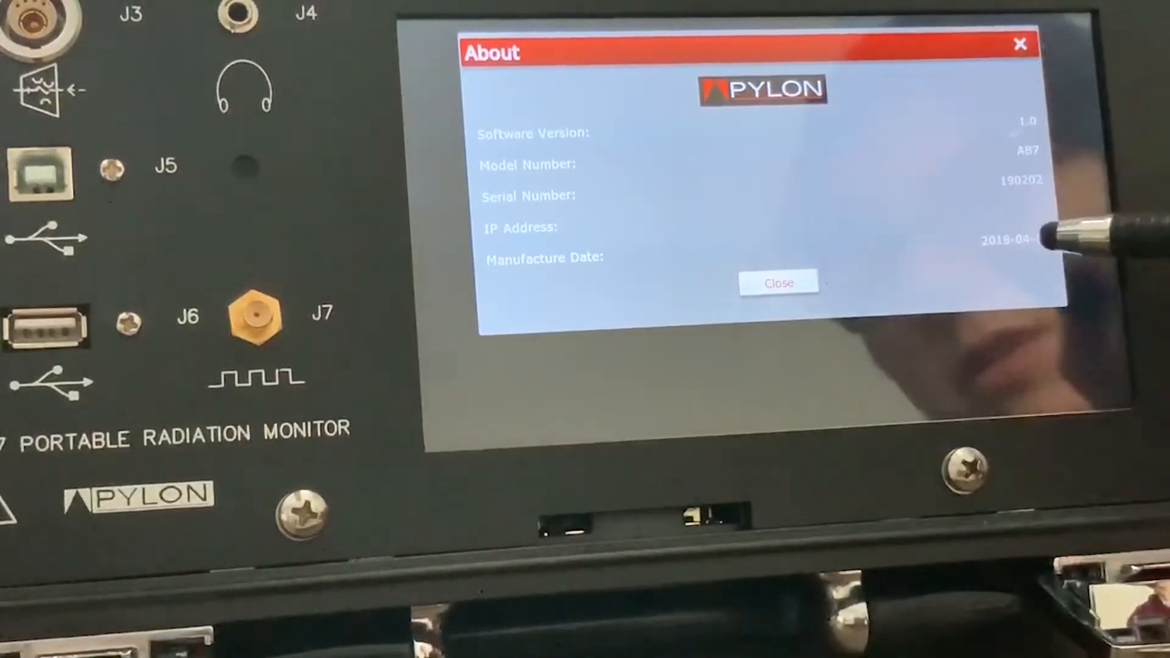
{"action": "left_click", "coordinate": [778, 283]}
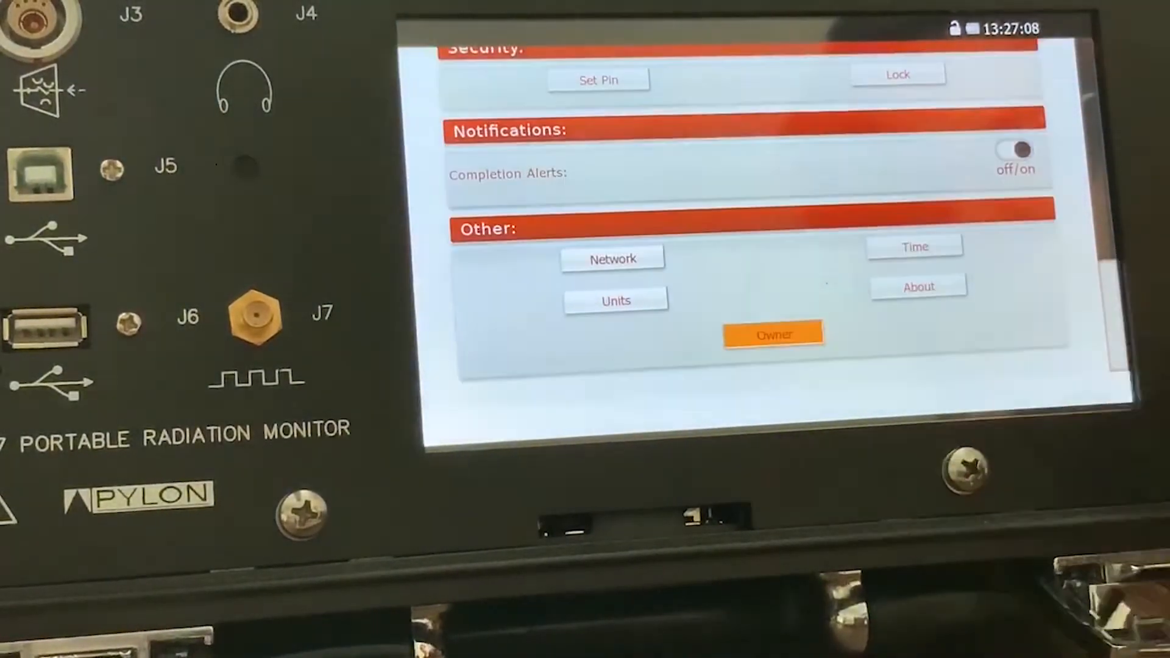
{"action": "left_click", "coordinate": [773, 334]}
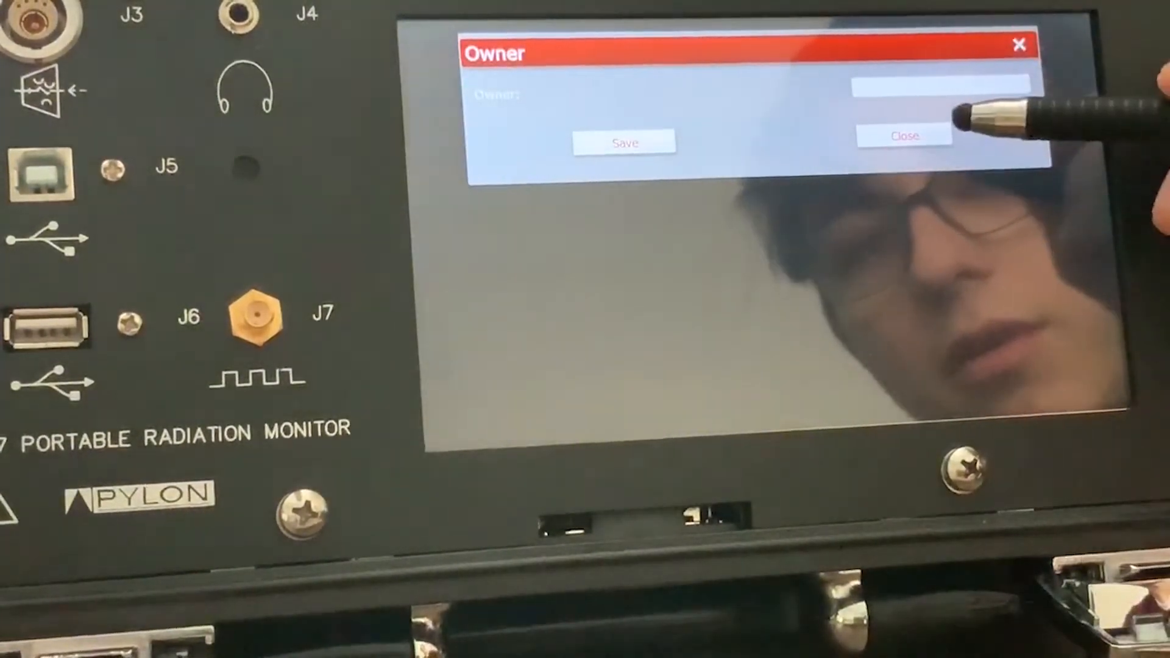
{"action": "left_click", "coordinate": [904, 135]}
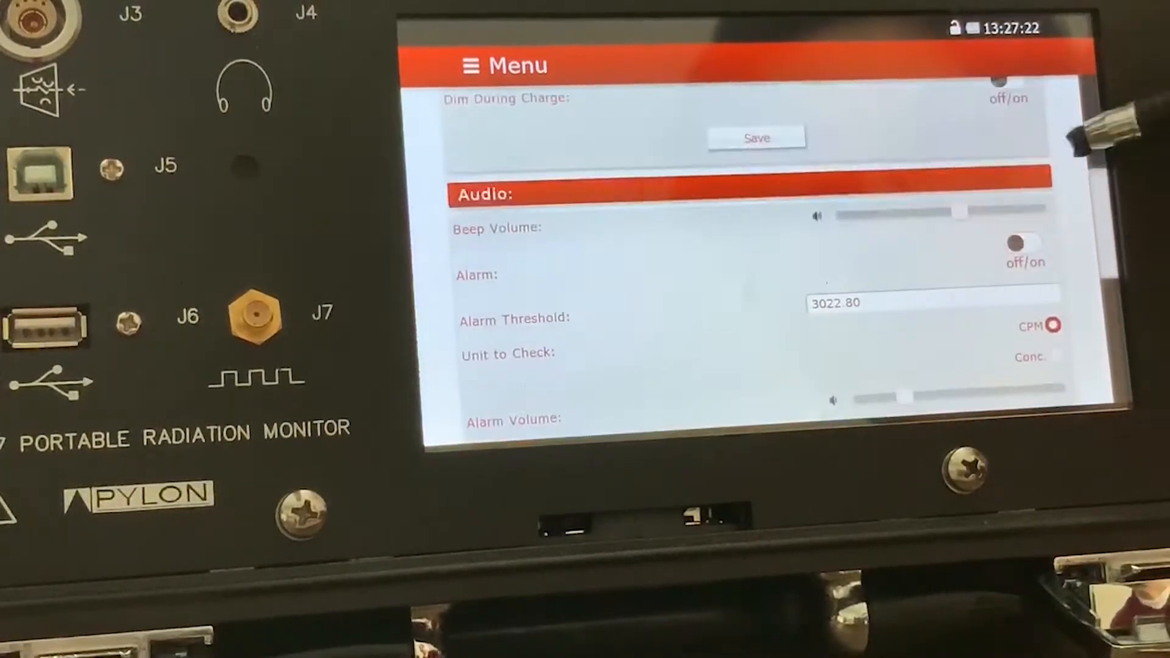
{"action": "scroll", "scroll_direction": "down", "scroll_amount": 3}
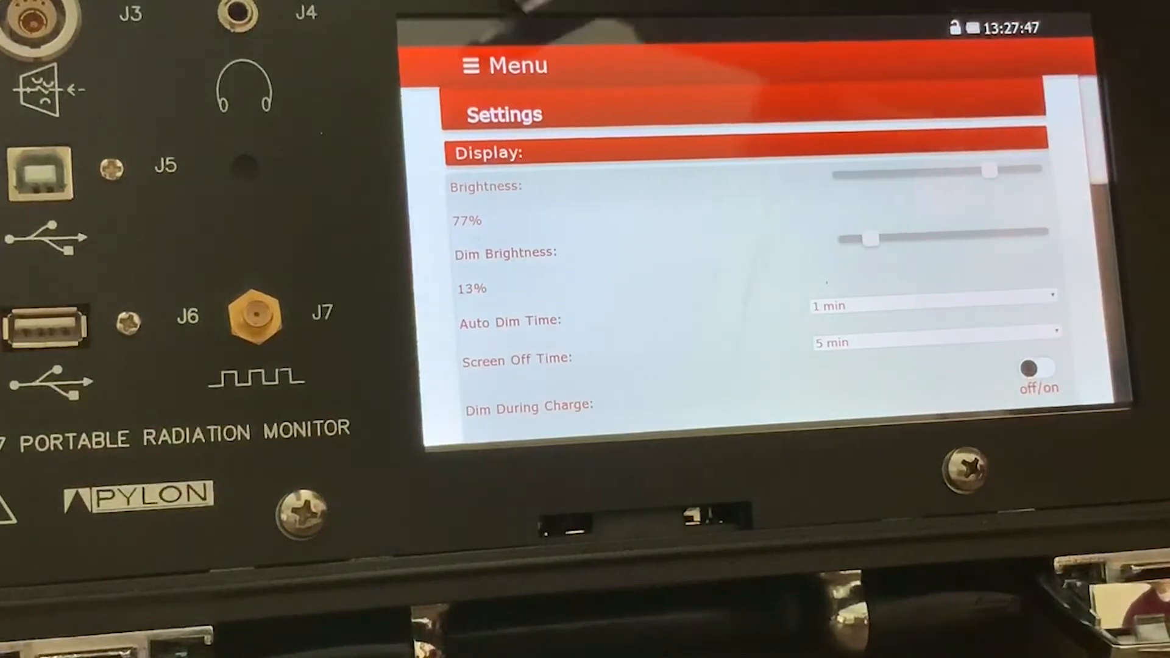
- Go from Setup to the Run page via the menu and start the measurement run
{"action": "left_click", "coordinate": [503, 66]}
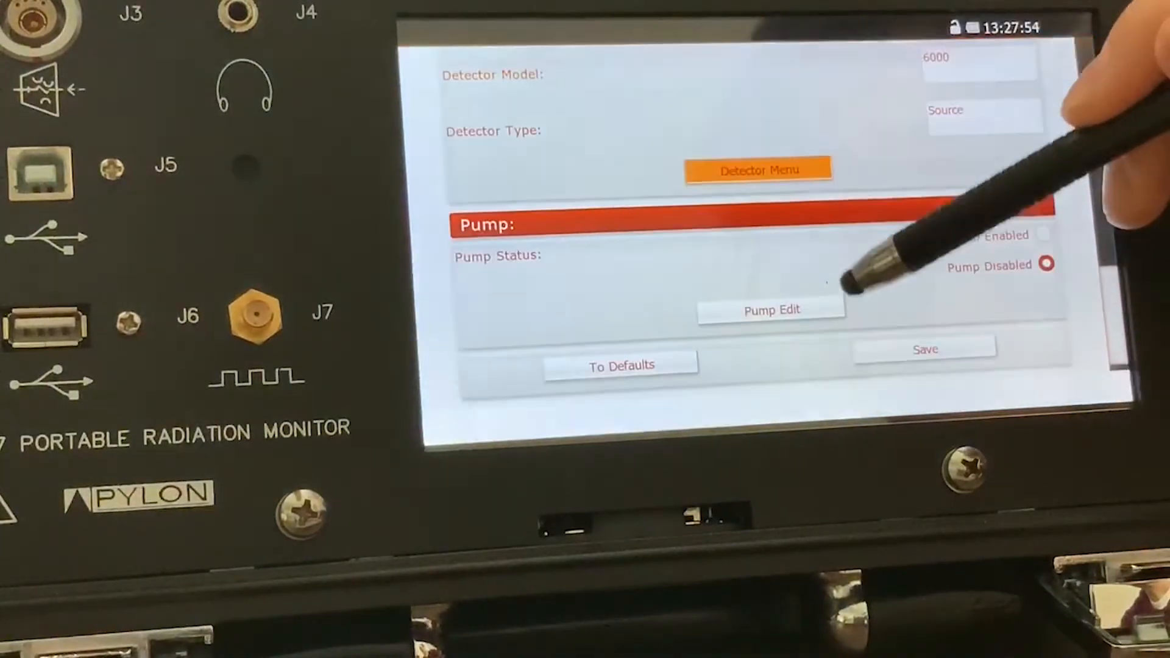
{"action": "left_click", "coordinate": [756, 170]}
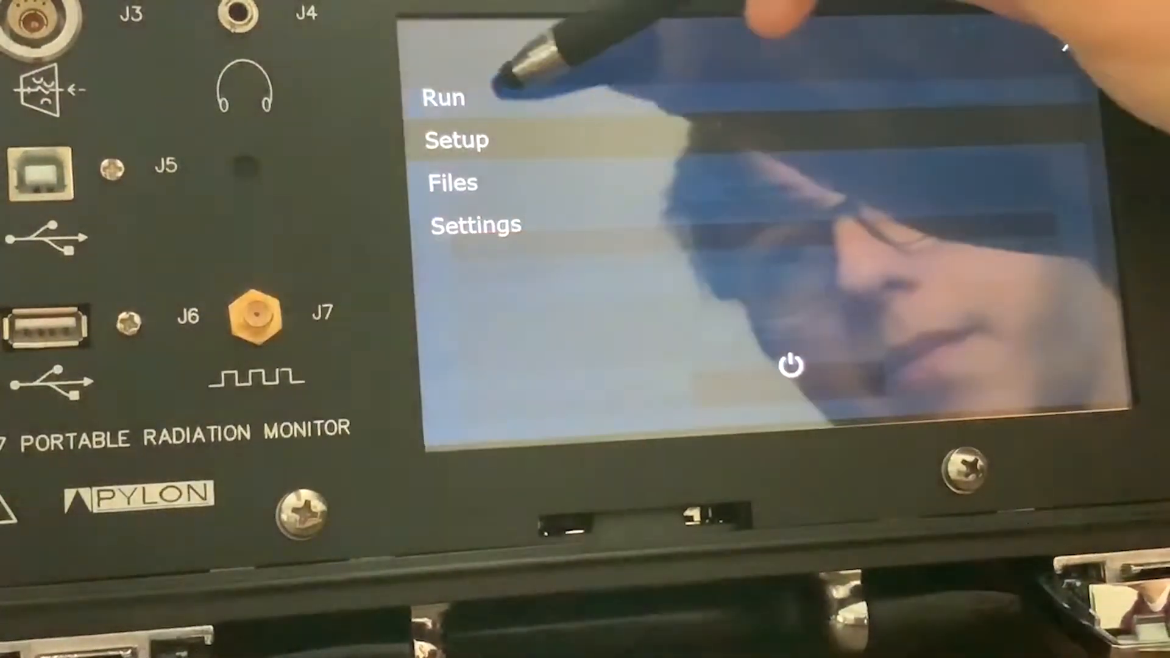
{"action": "left_click", "coordinate": [442, 97]}
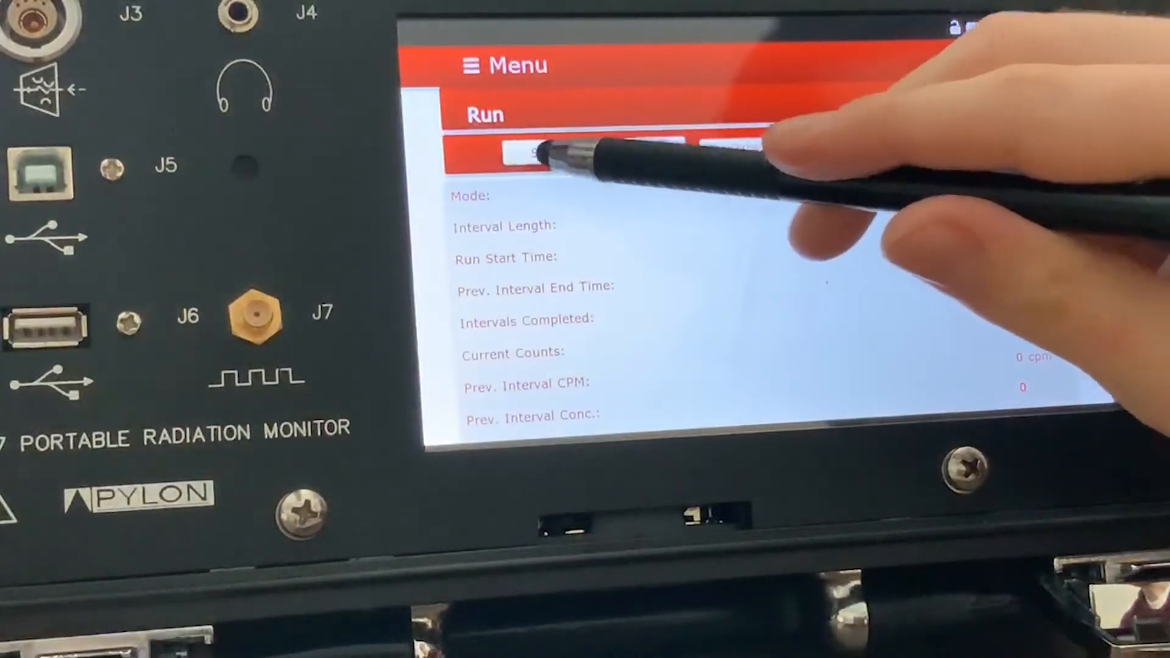
{"action": "left_click", "coordinate": [545, 151]}
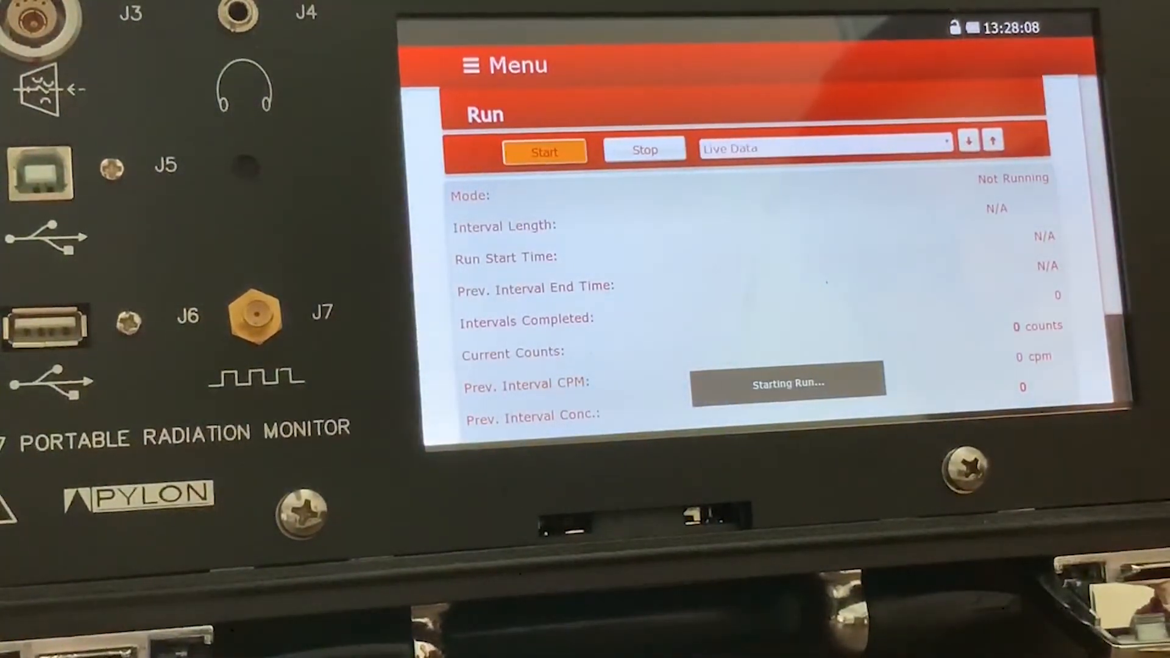
{"action": "left_click", "coordinate": [544, 151]}
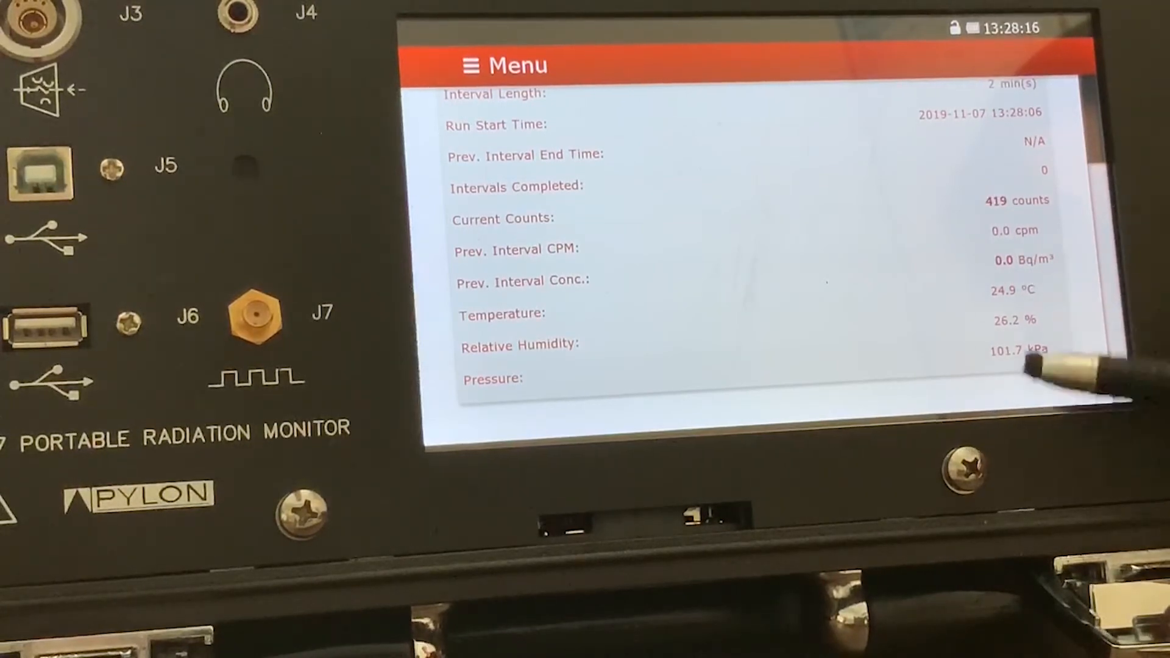
- Cycle the run display through Large Display, Chart Data, Large Display, then back to Live Data
{"action": "left_click", "coordinate": [820, 147]}
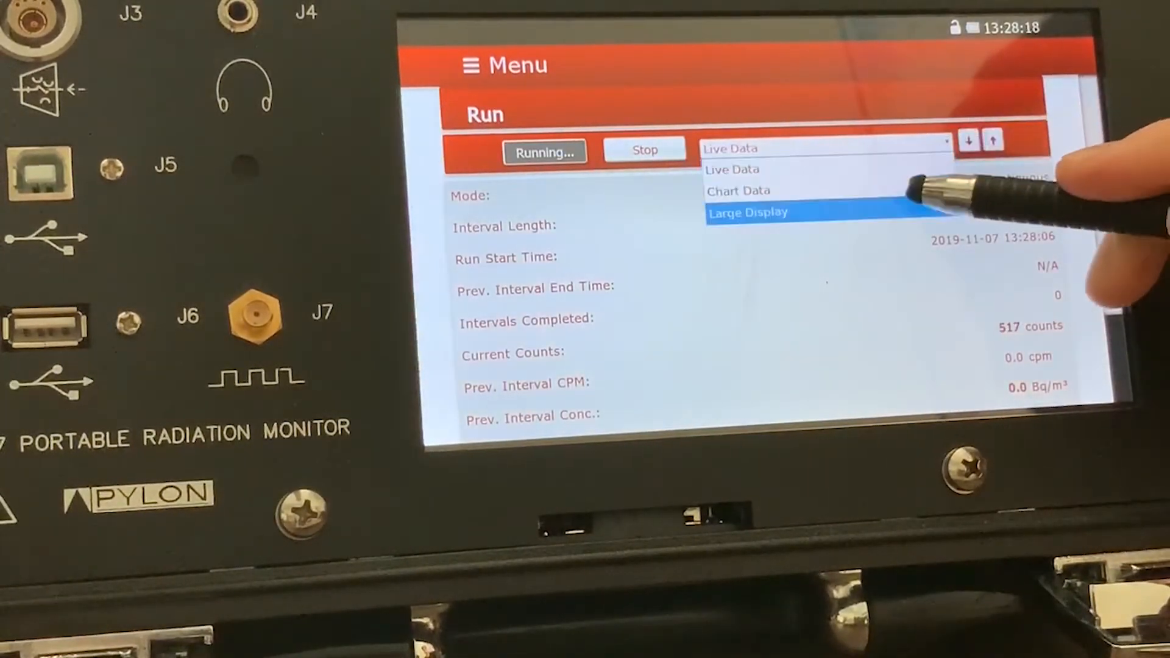
{"action": "left_click", "coordinate": [739, 190]}
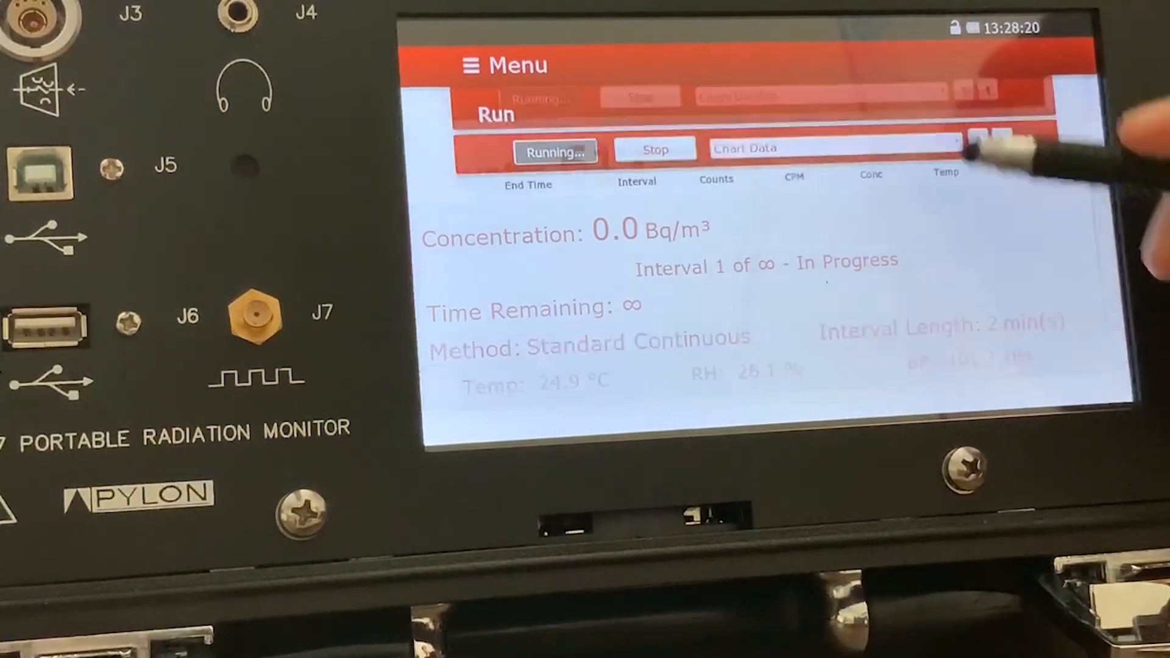
{"action": "left_click", "coordinate": [833, 147]}
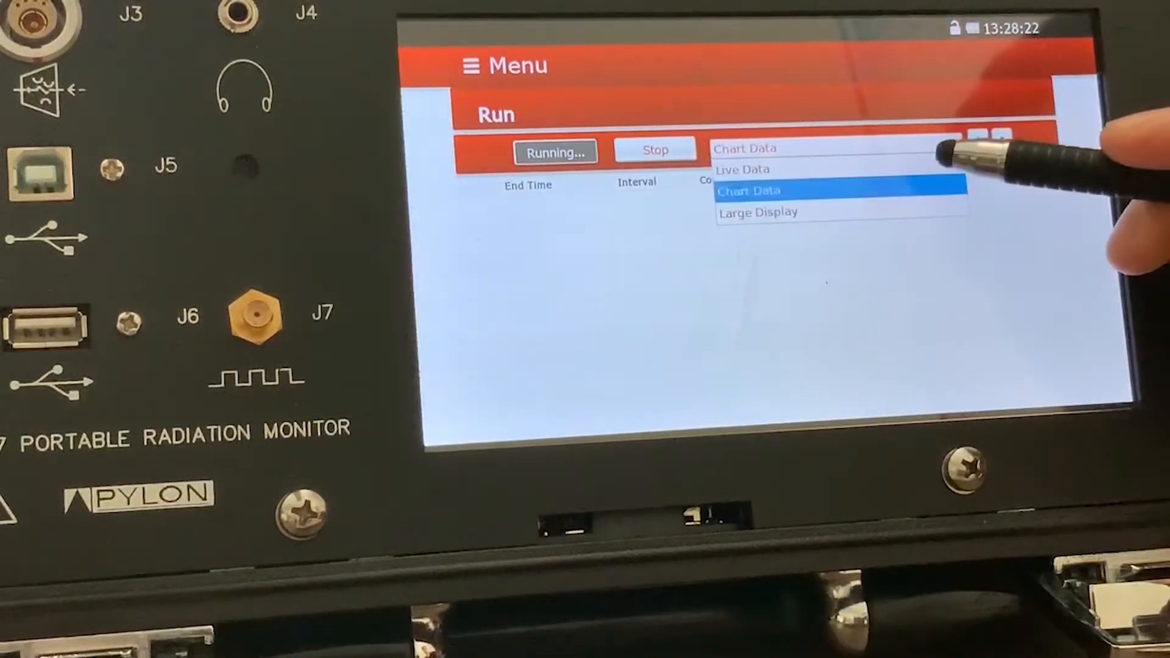
{"action": "left_click", "coordinate": [748, 190]}
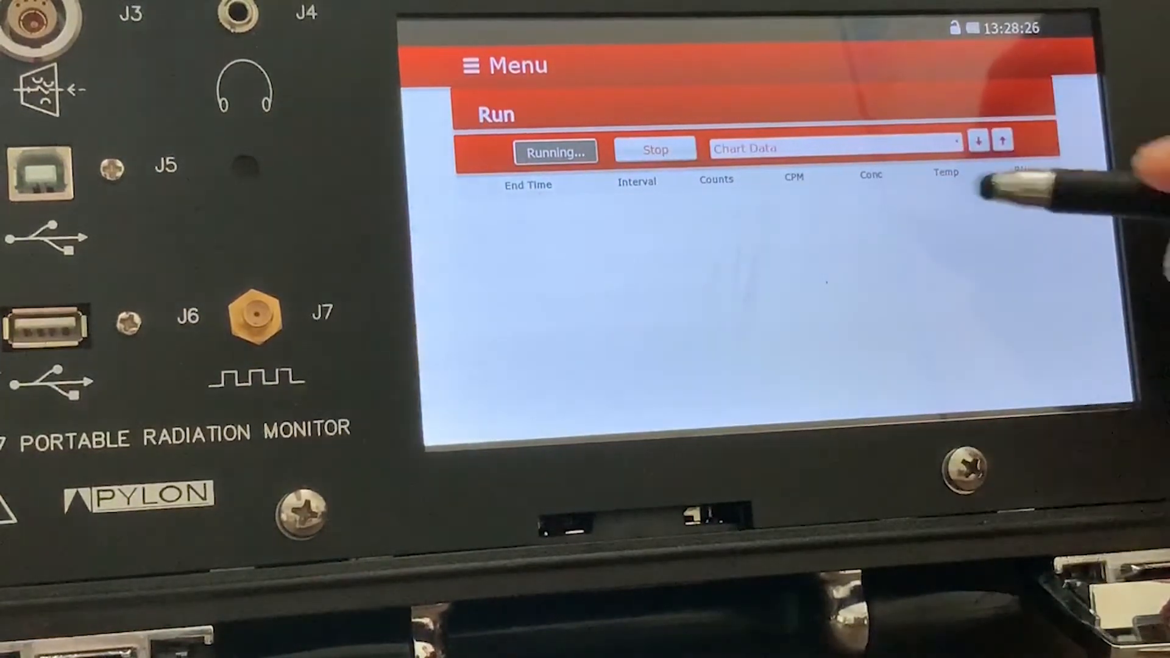
{"action": "left_click", "coordinate": [833, 147]}
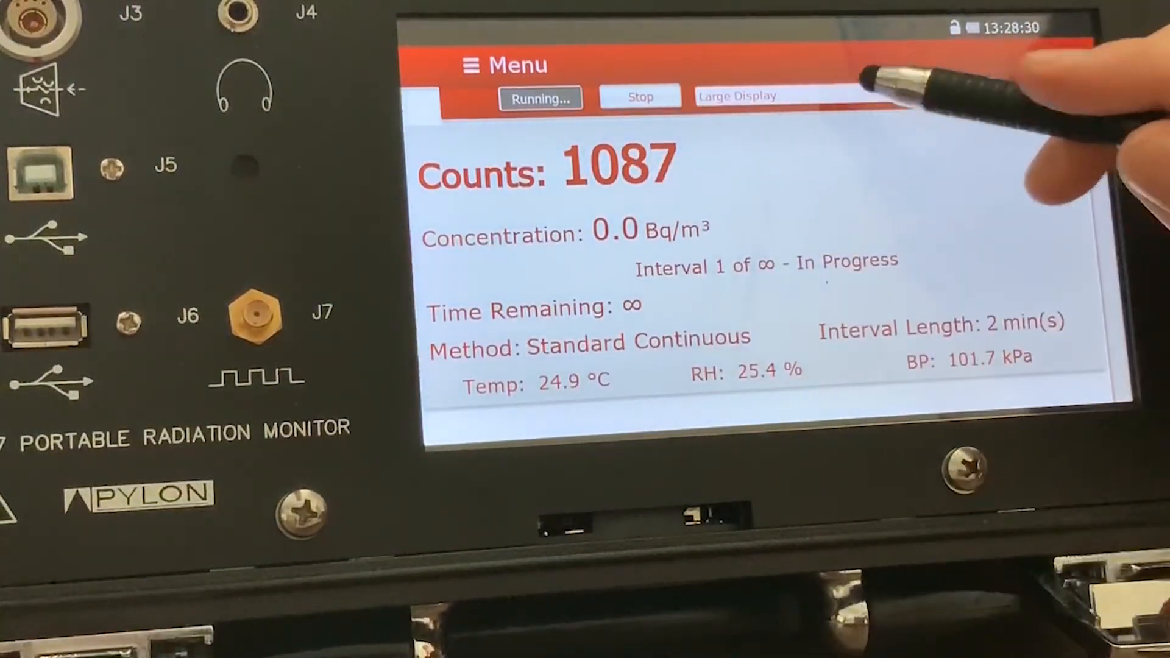
{"action": "left_click", "coordinate": [745, 95]}
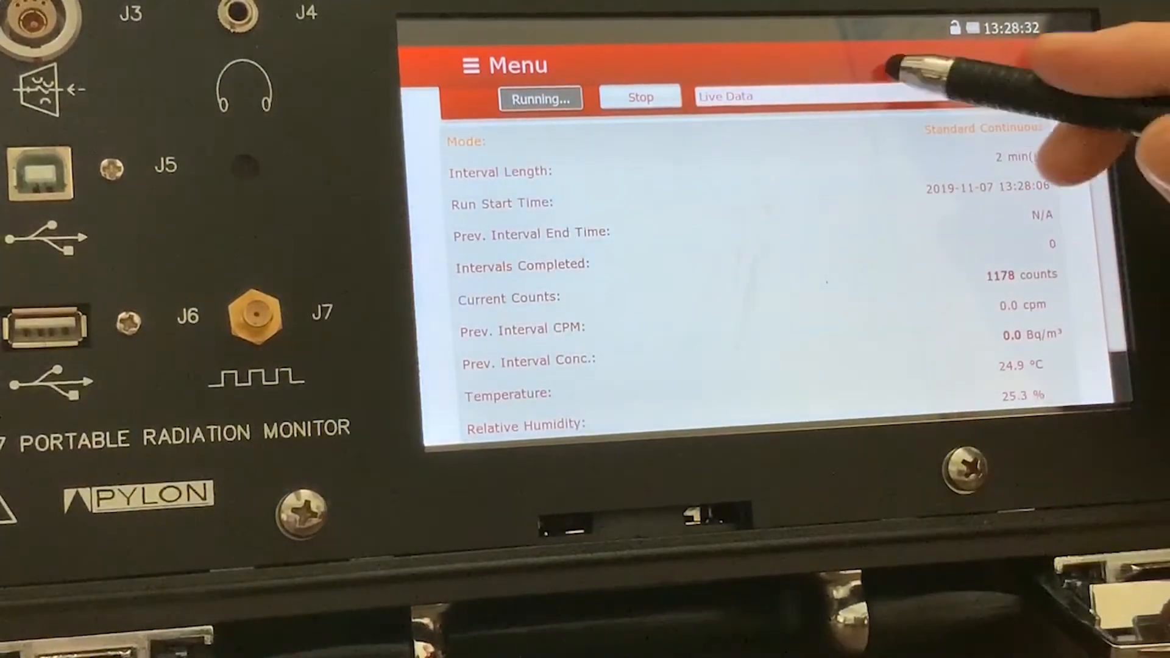